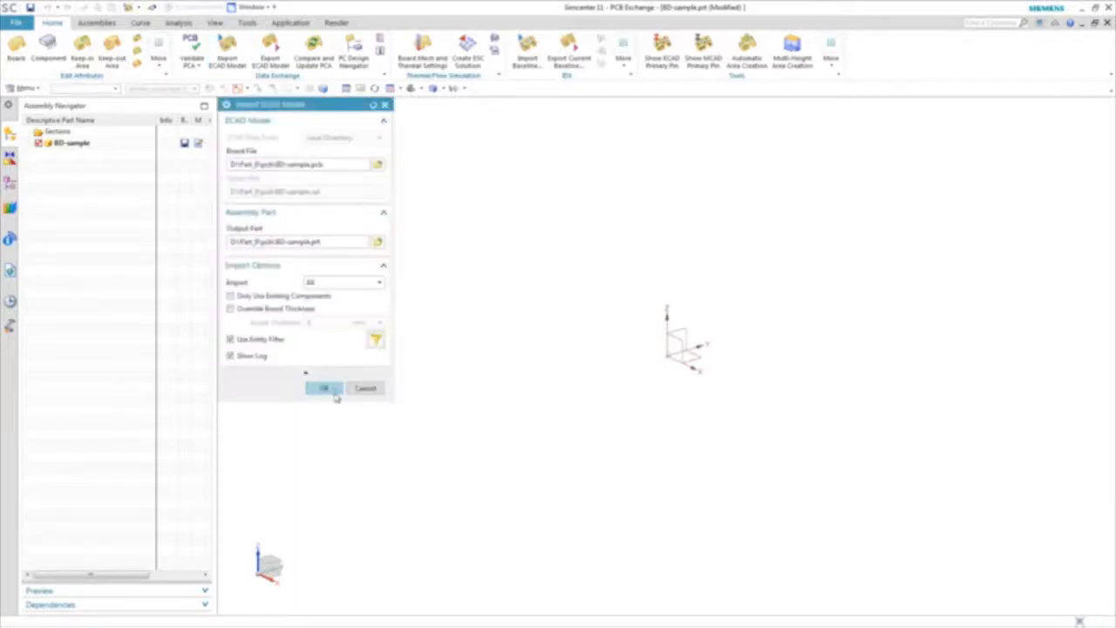
Import the BD-sample ECAD board file into its output part
{"action": "left_click", "coordinate": [323, 388]}
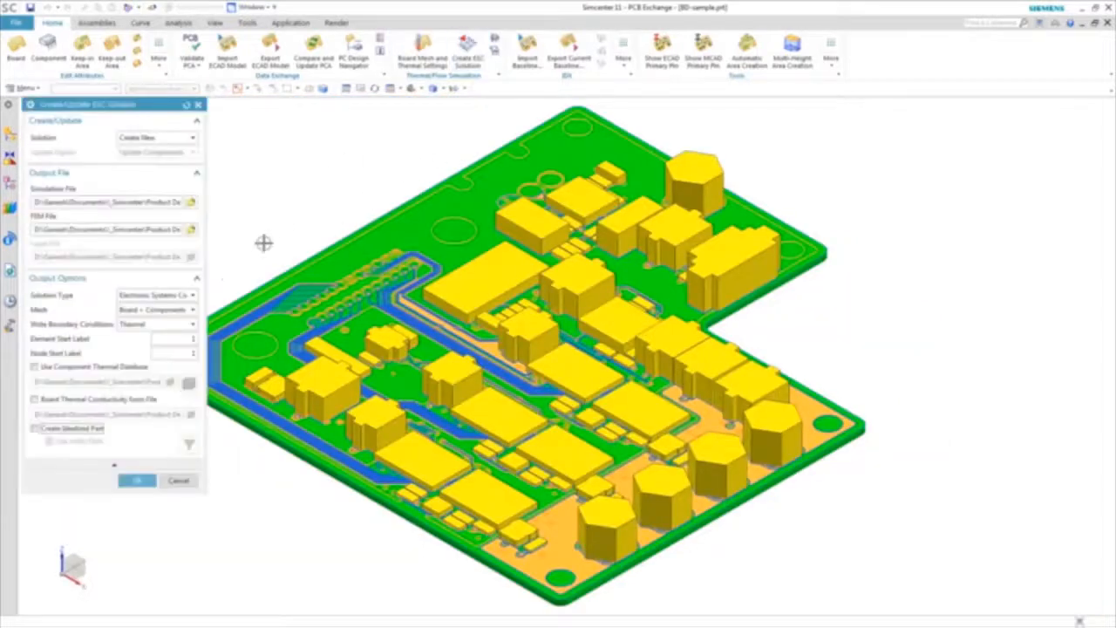
Create the ESC solution with component thermal database, board conductivity from file and an idealized part
{"action": "left_click", "coordinate": [171, 383]}
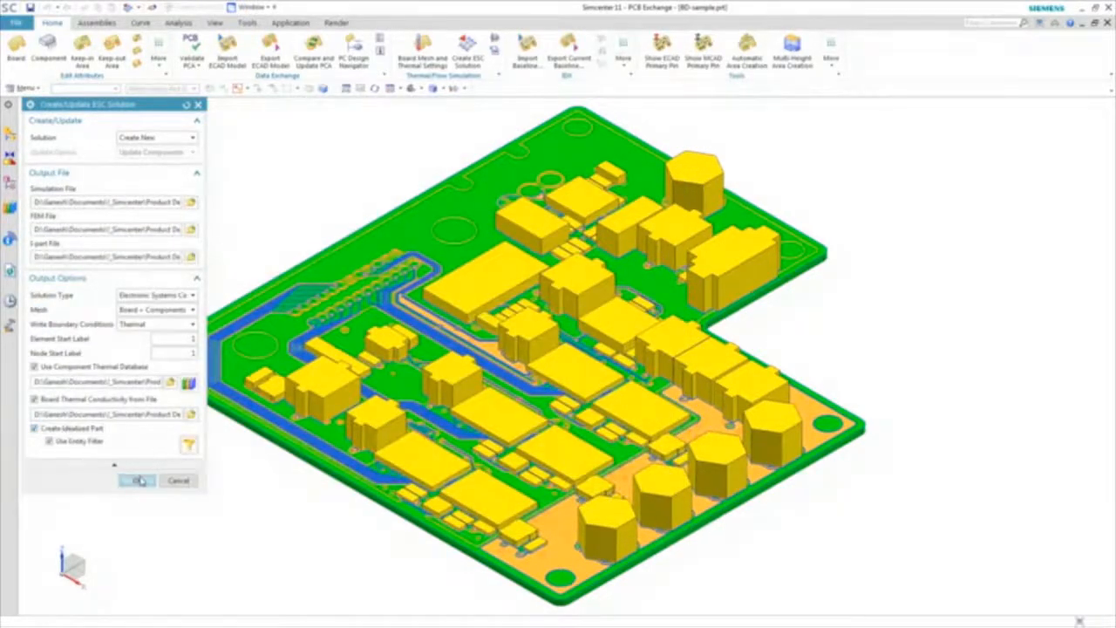
{"action": "left_click", "coordinate": [137, 481]}
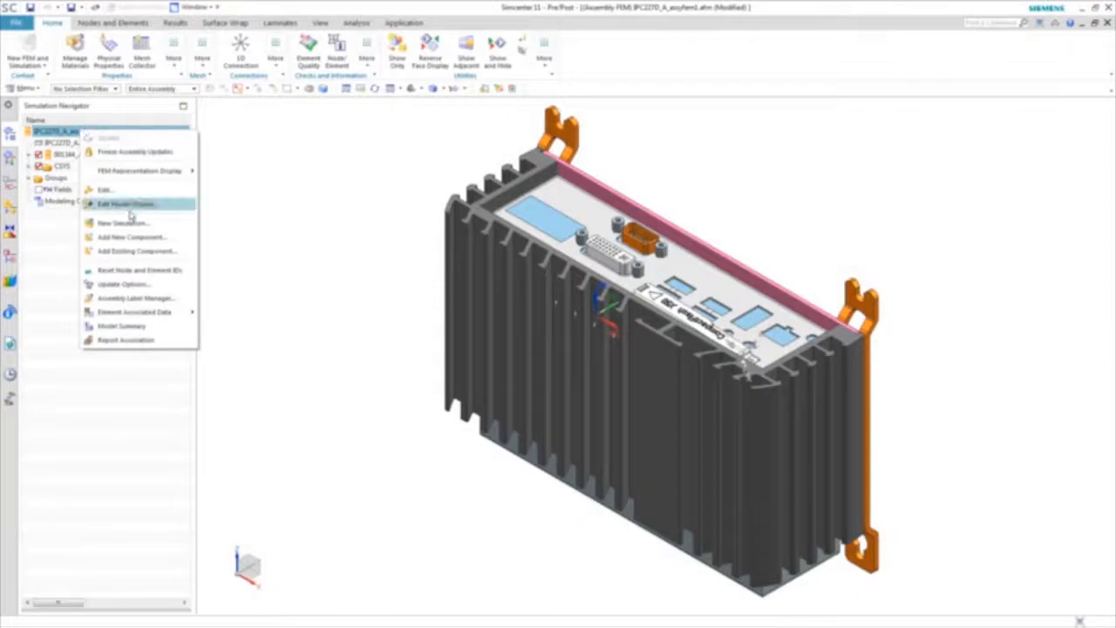
Add BD-sample_f.fem from Loaded Parts to the heat-sink enclosure assembly FEM
{"action": "left_click", "coordinate": [135, 251]}
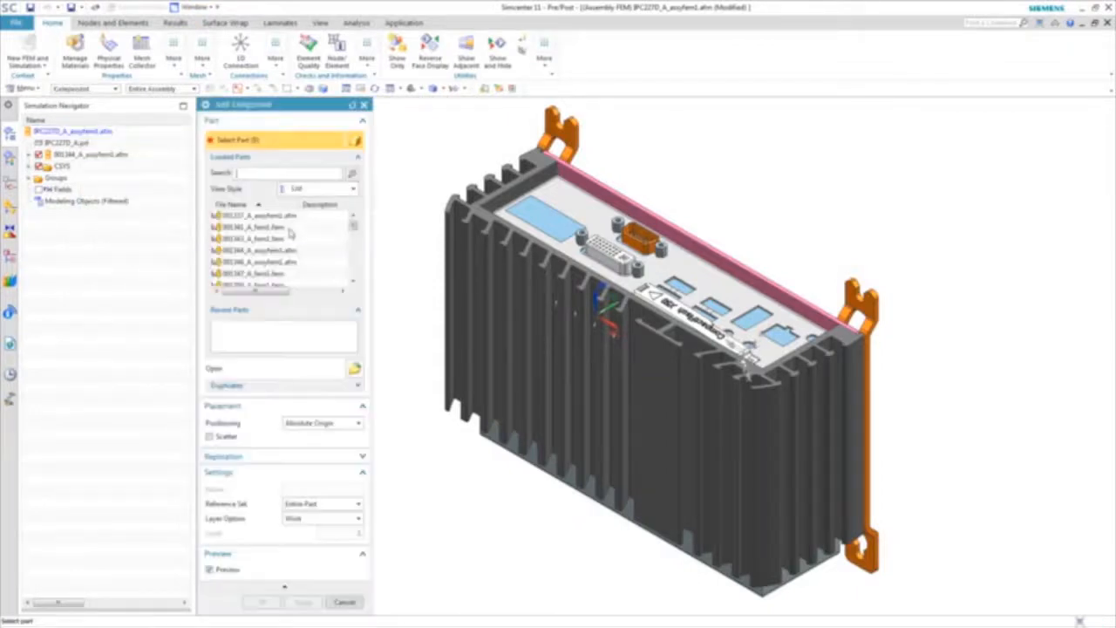
{"action": "scroll", "scroll_direction": "down", "scroll_amount": 3}
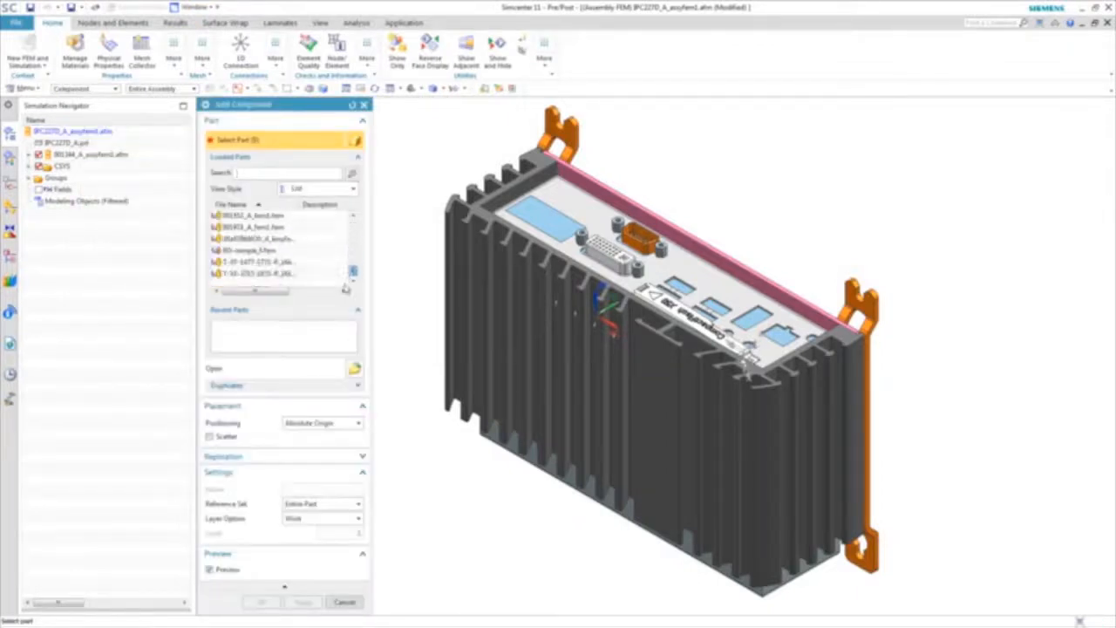
{"action": "left_click", "coordinate": [253, 251]}
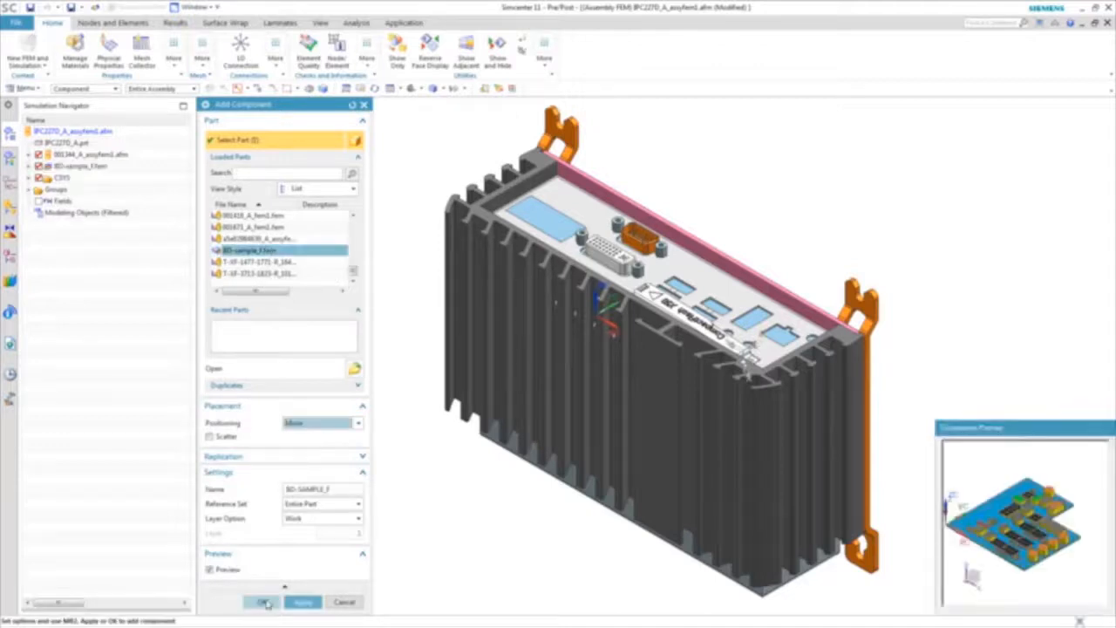
{"action": "left_click", "coordinate": [264, 602]}
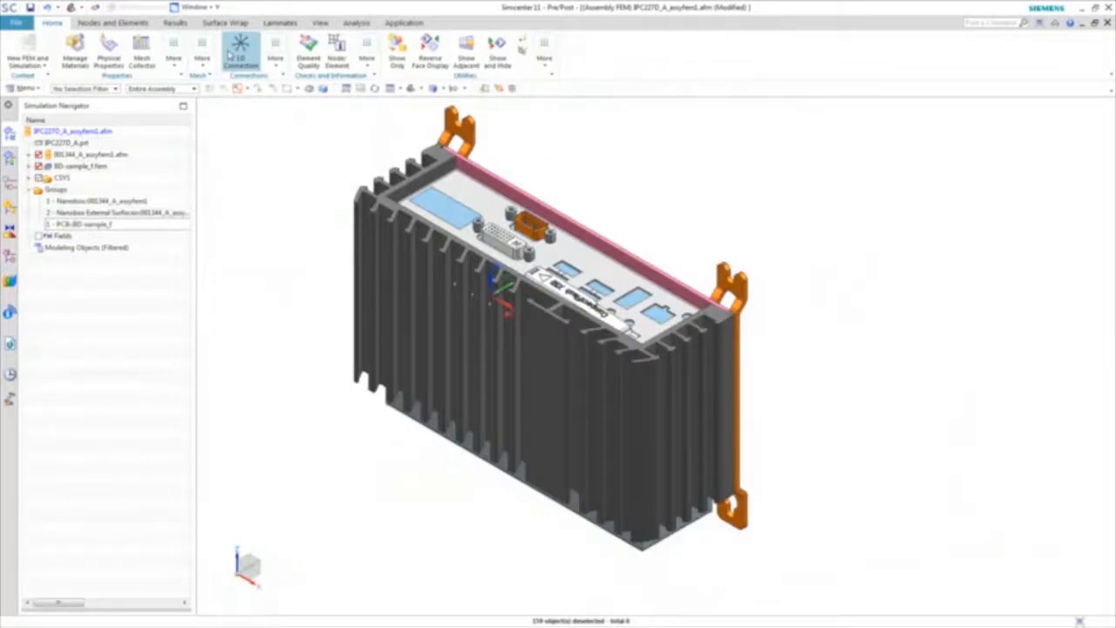
Create a surface wrap recipe over the enclosure bodies and interior point at 2 mm resolution
{"action": "left_click", "coordinate": [225, 22]}
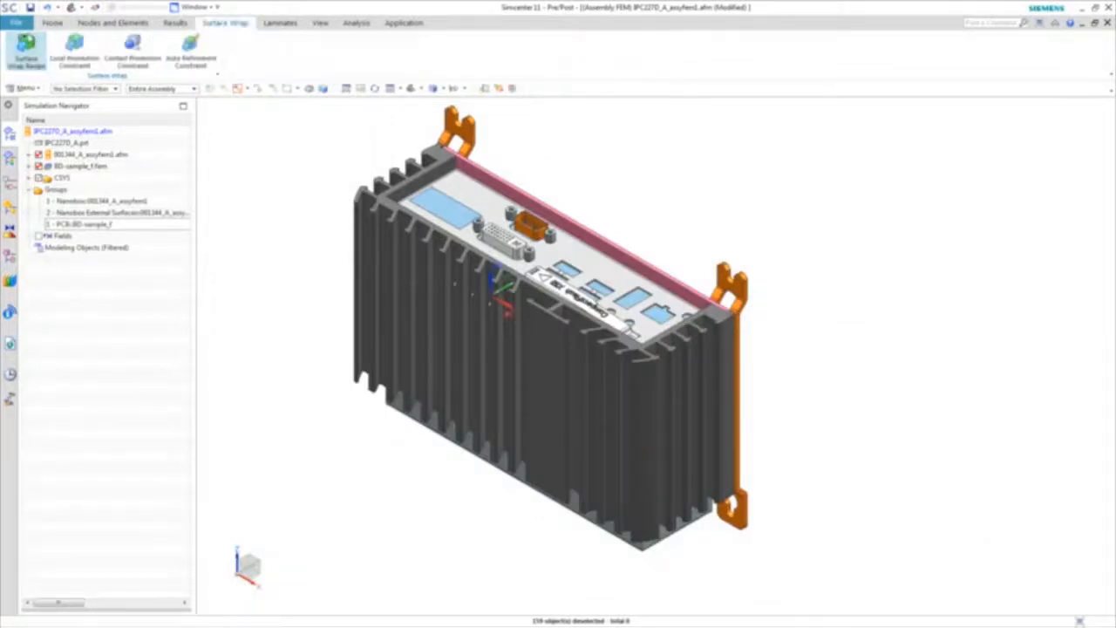
{"action": "left_click", "coordinate": [26, 51]}
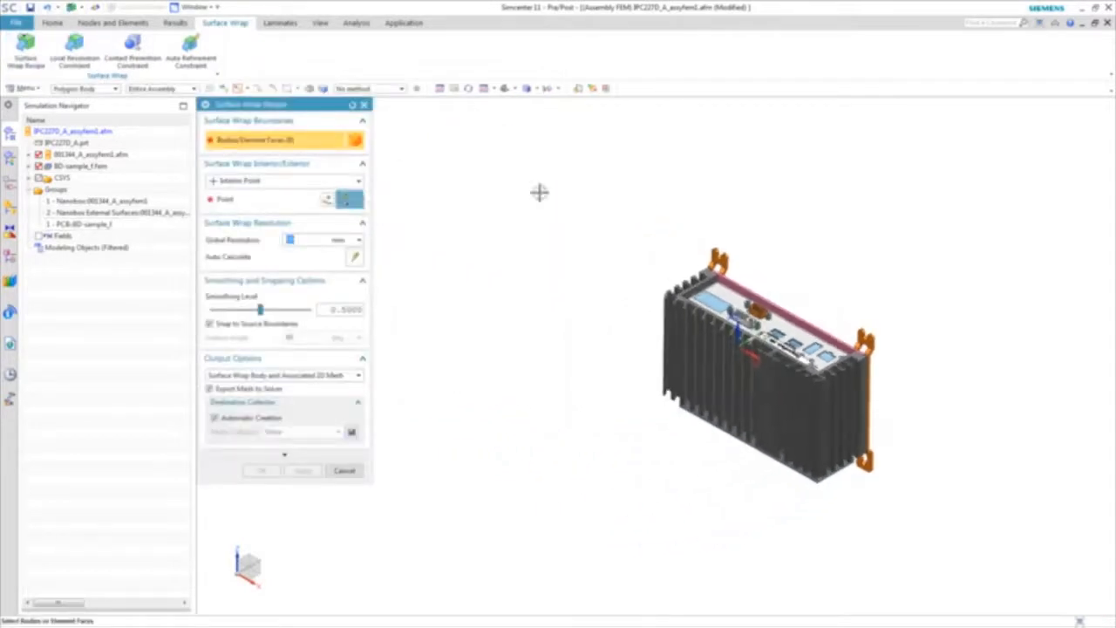
{"action": "left_click", "coordinate": [767, 366]}
{"action": "type", "text": "2"}
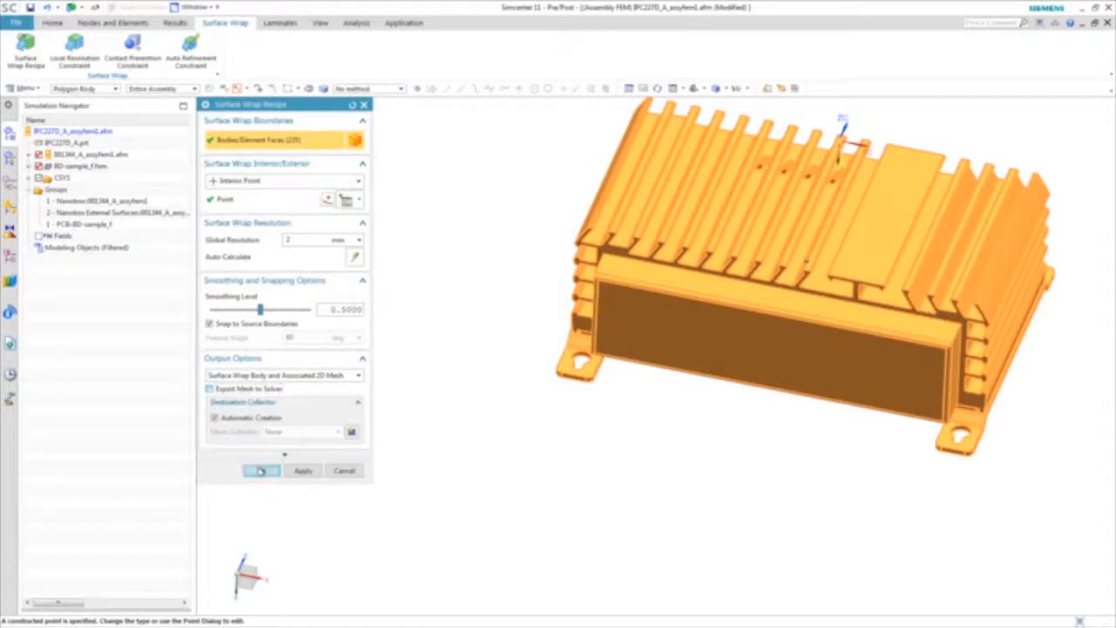
{"action": "left_click", "coordinate": [261, 470]}
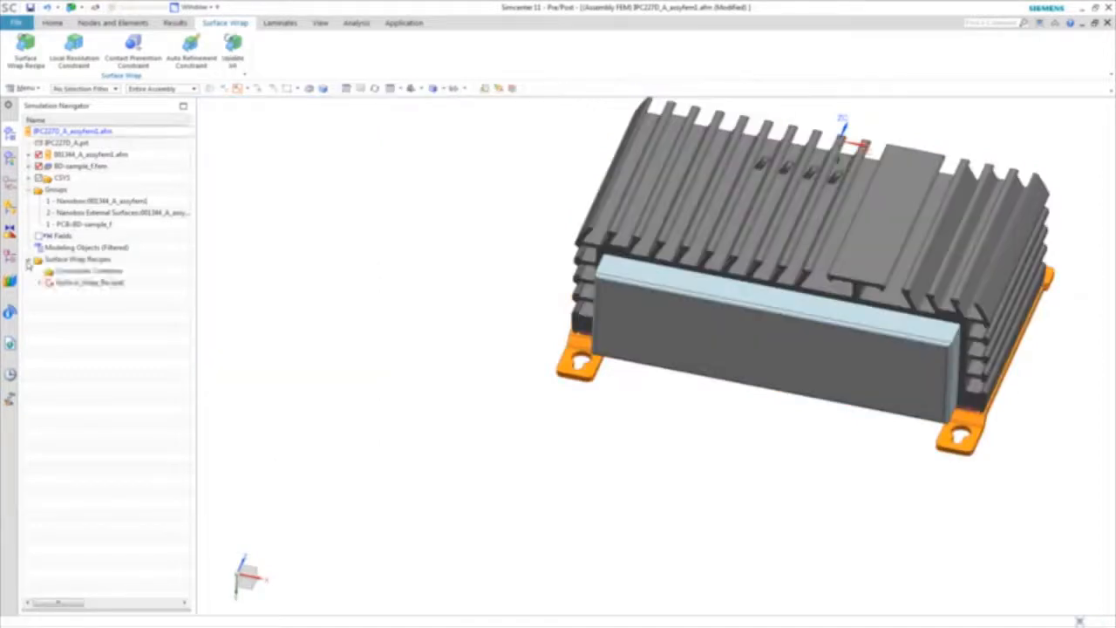
Add a local resolution constraint on the PCB bodies to the surface wrap recipe
{"action": "left_click", "coordinate": [41, 282]}
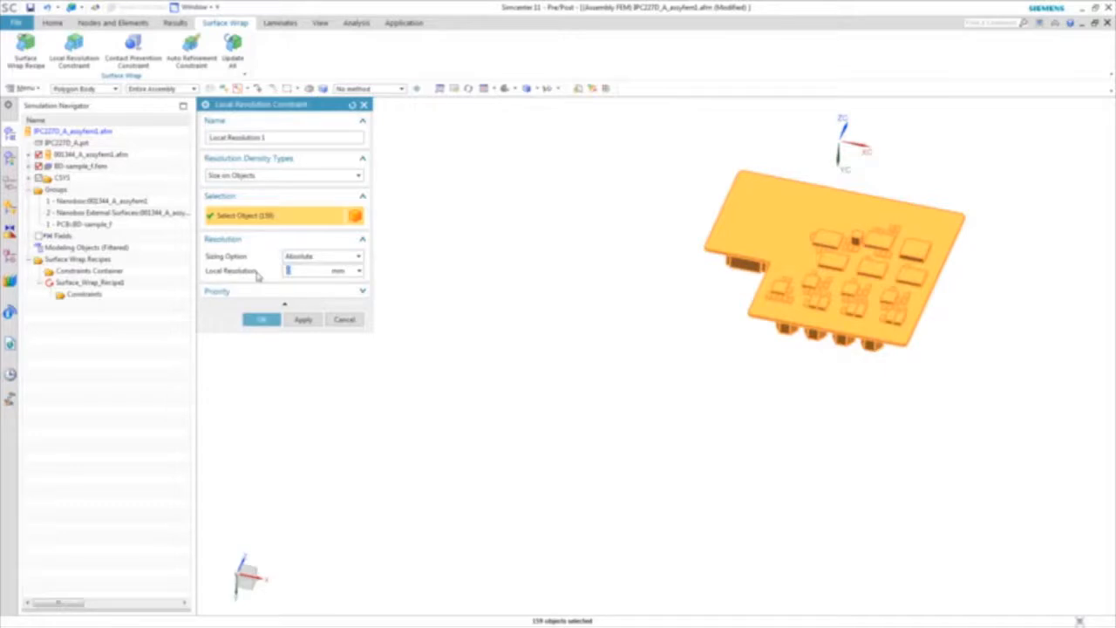
{"action": "left_click", "coordinate": [262, 319]}
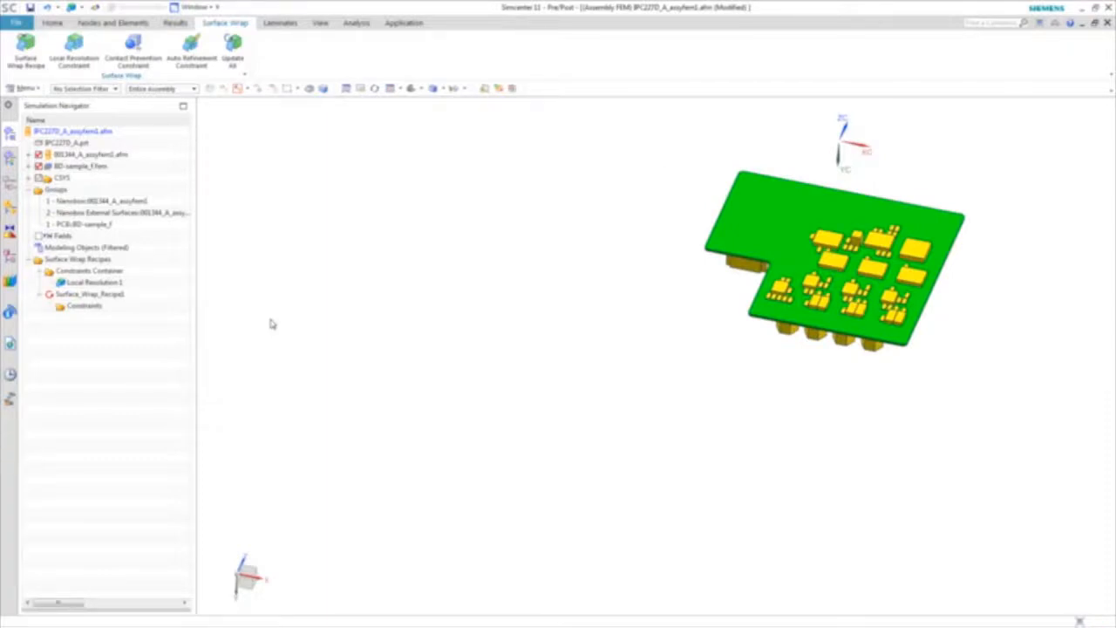
{"action": "left_click", "coordinate": [93, 283]}
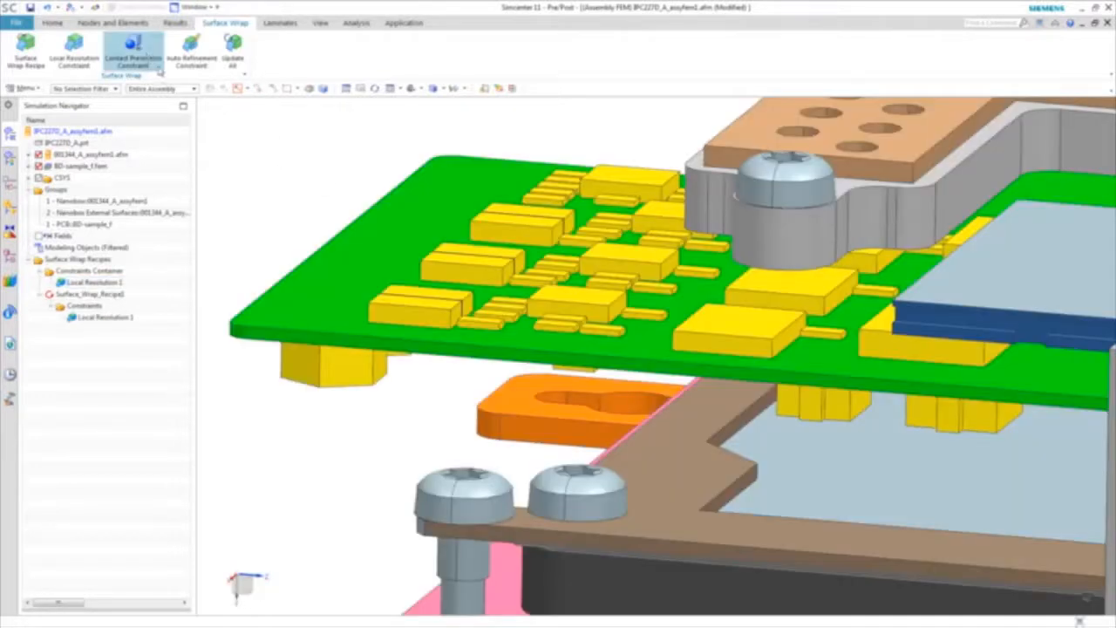
Add contact prevention constraints between objects to Surface_Wrap_Recipe1
{"action": "left_click", "coordinate": [133, 50]}
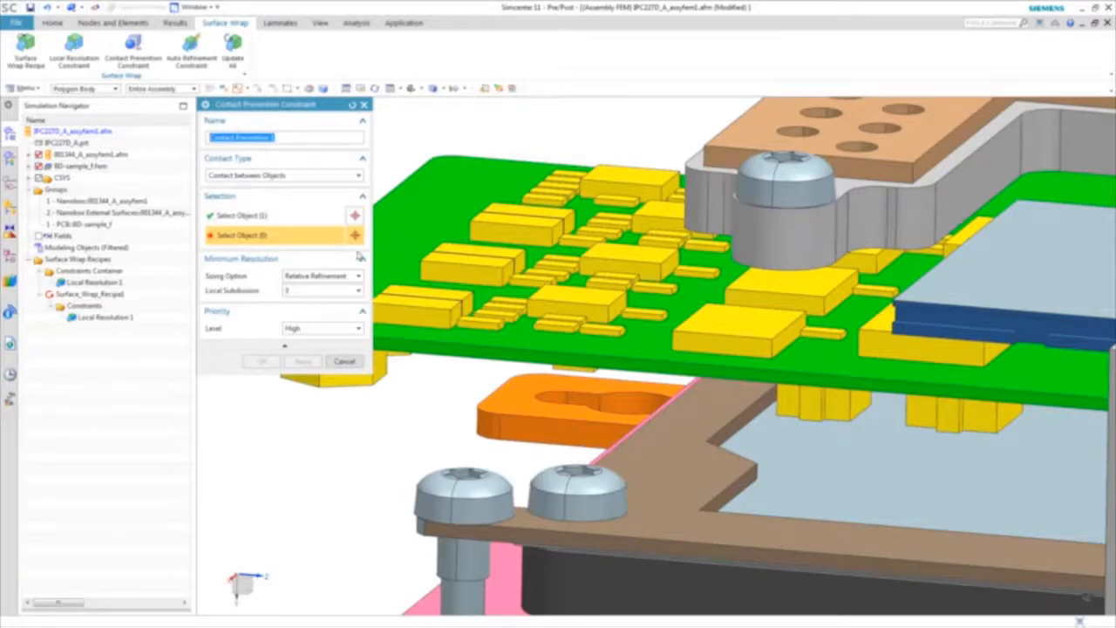
{"action": "left_click", "coordinate": [259, 361]}
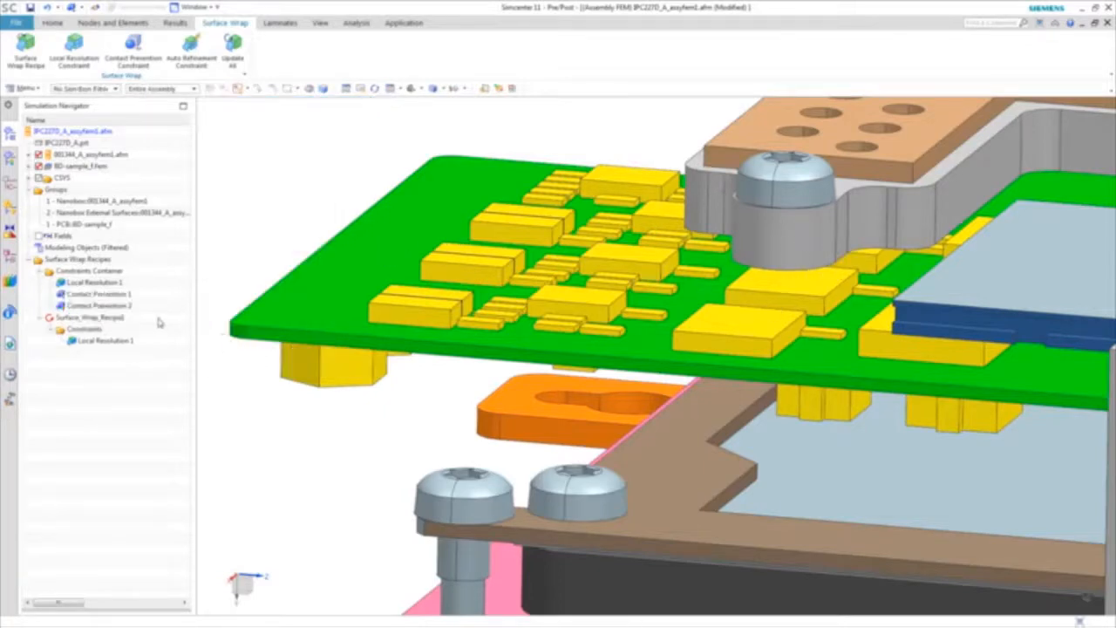
{"action": "left_click", "coordinate": [98, 300]}
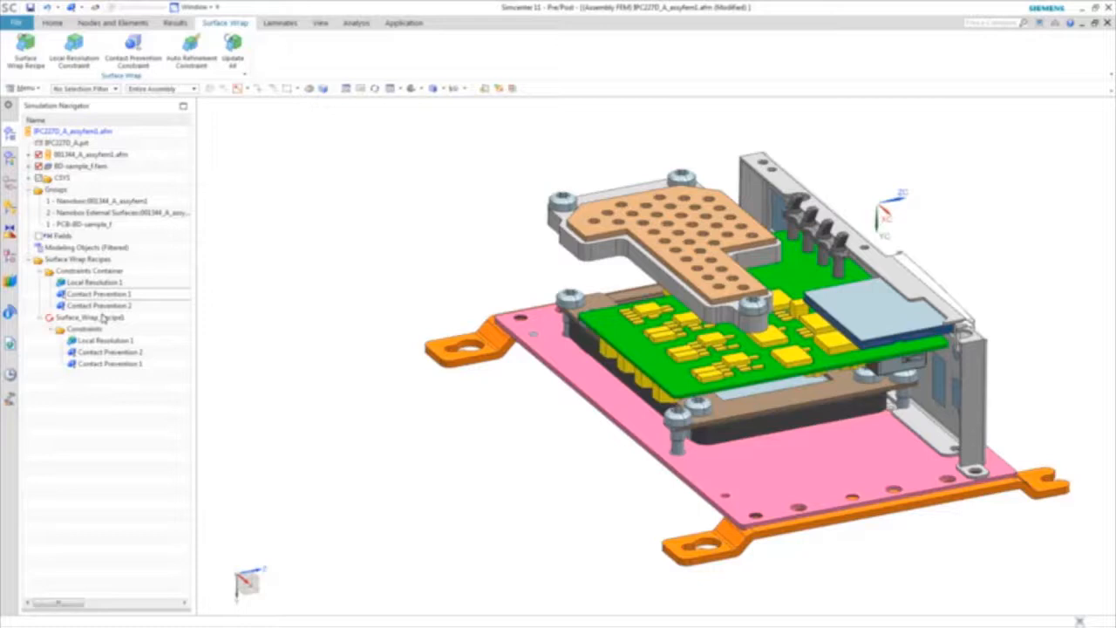
Update Surface_Wrap_Recipe1 to generate the surface_wrap_shell mesh and select it
{"action": "left_click", "coordinate": [88, 317]}
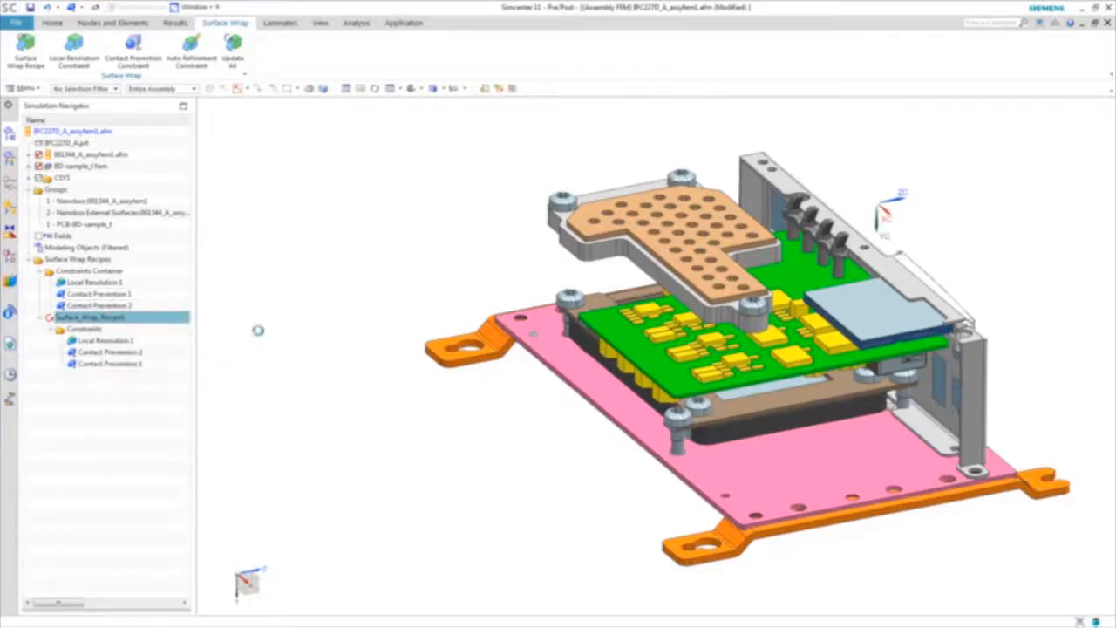
{"action": "left_click", "coordinate": [232, 50]}
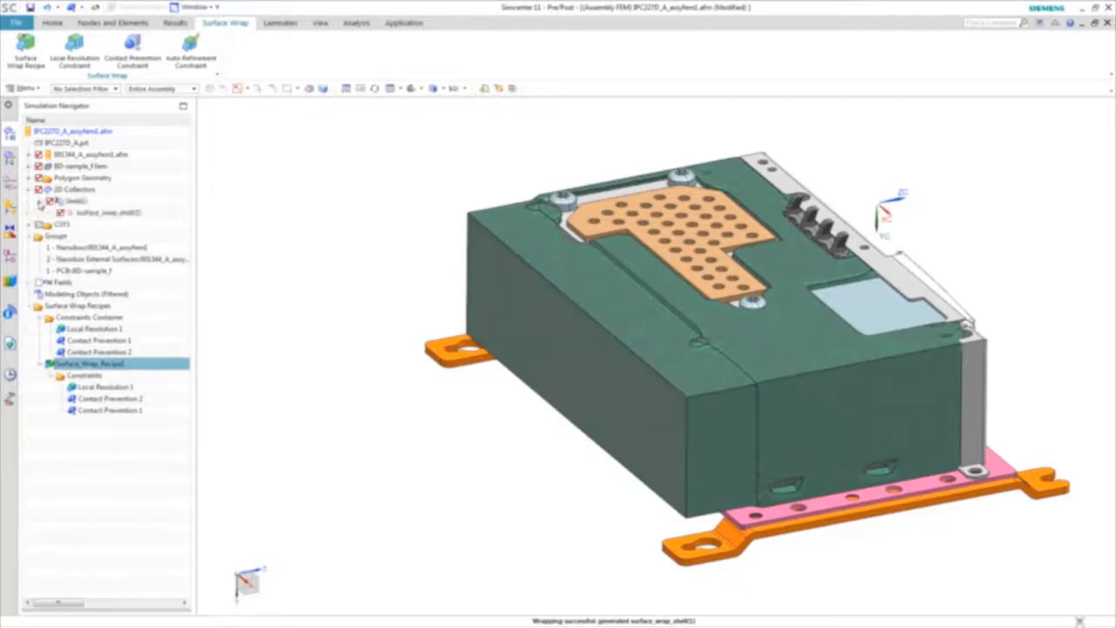
{"action": "left_click", "coordinate": [108, 212]}
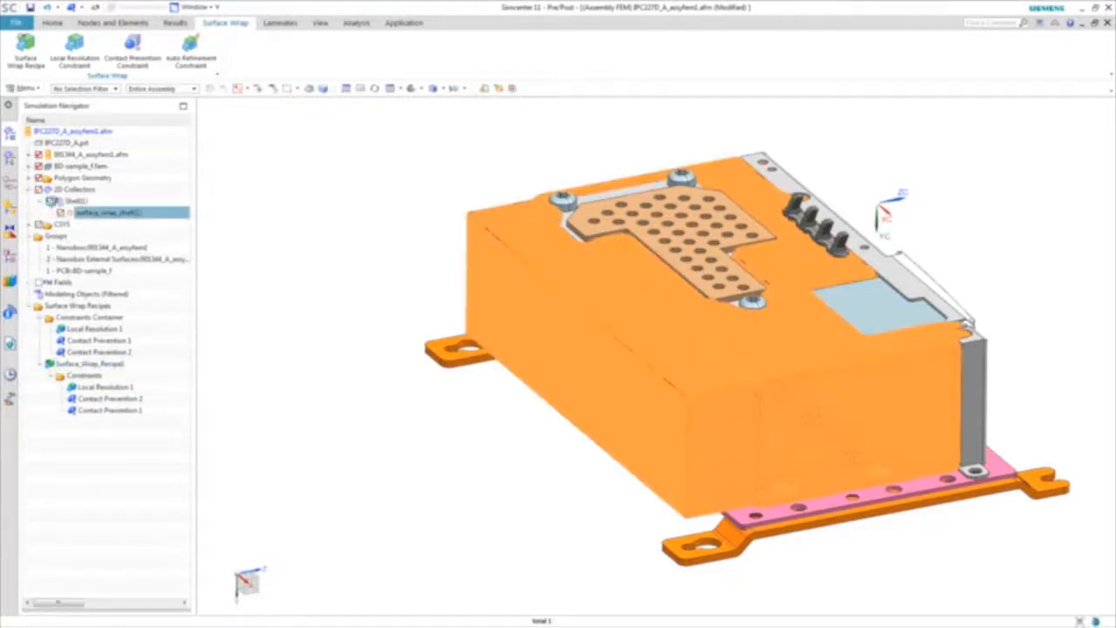
{"action": "left_click", "coordinate": [51, 23]}
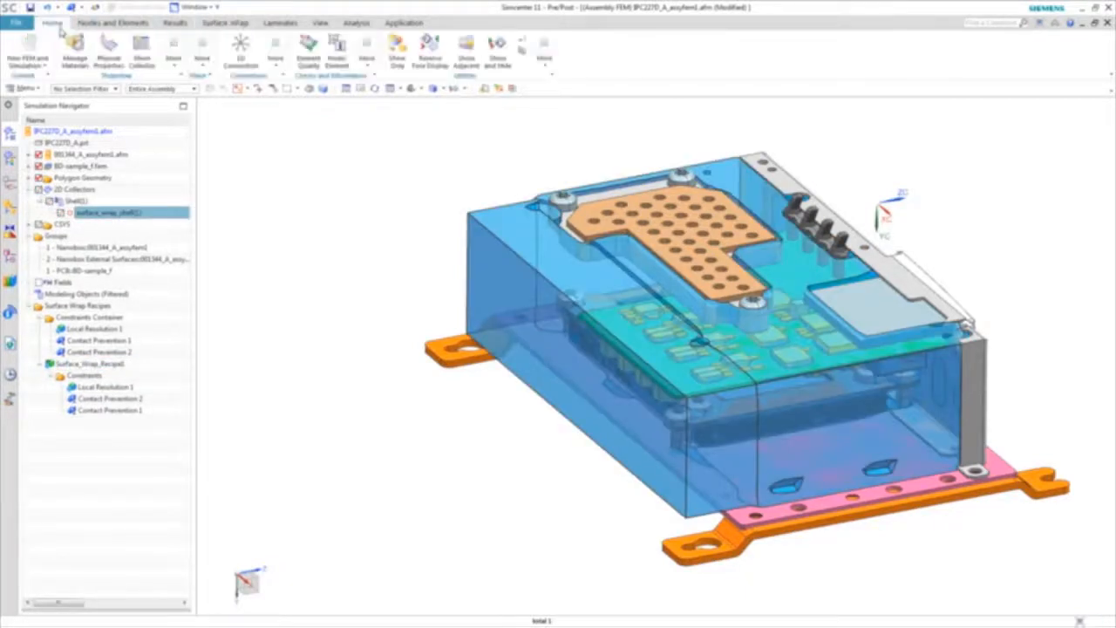
{"action": "left_click", "coordinate": [202, 50]}
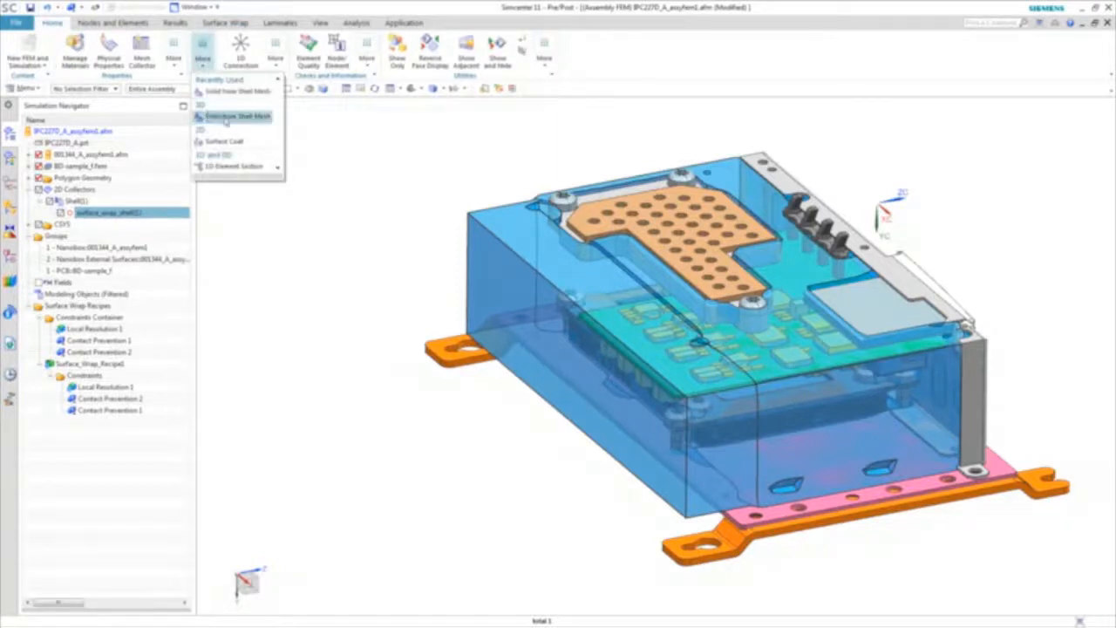
Fill the shell elements with a TET4 solid mesh in the Internal_Air_Domain collector
{"action": "left_click", "coordinate": [238, 116]}
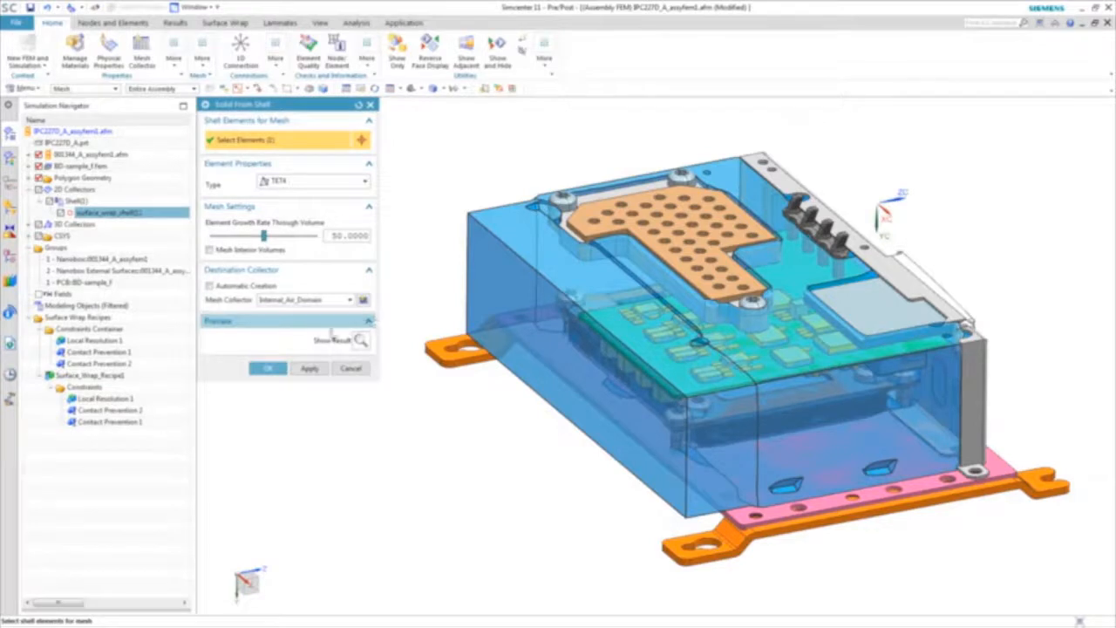
{"action": "left_click", "coordinate": [267, 367]}
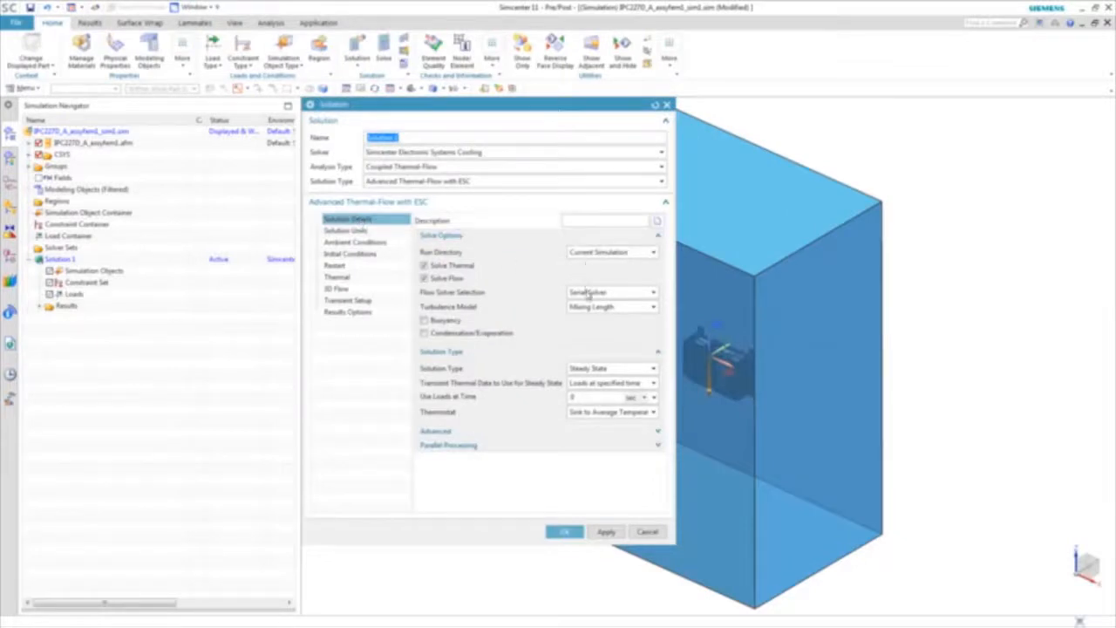
Set Solution 1's flow solver options, ambient pressure, temperatures and ZC gravity vector
{"action": "left_click", "coordinate": [611, 292]}
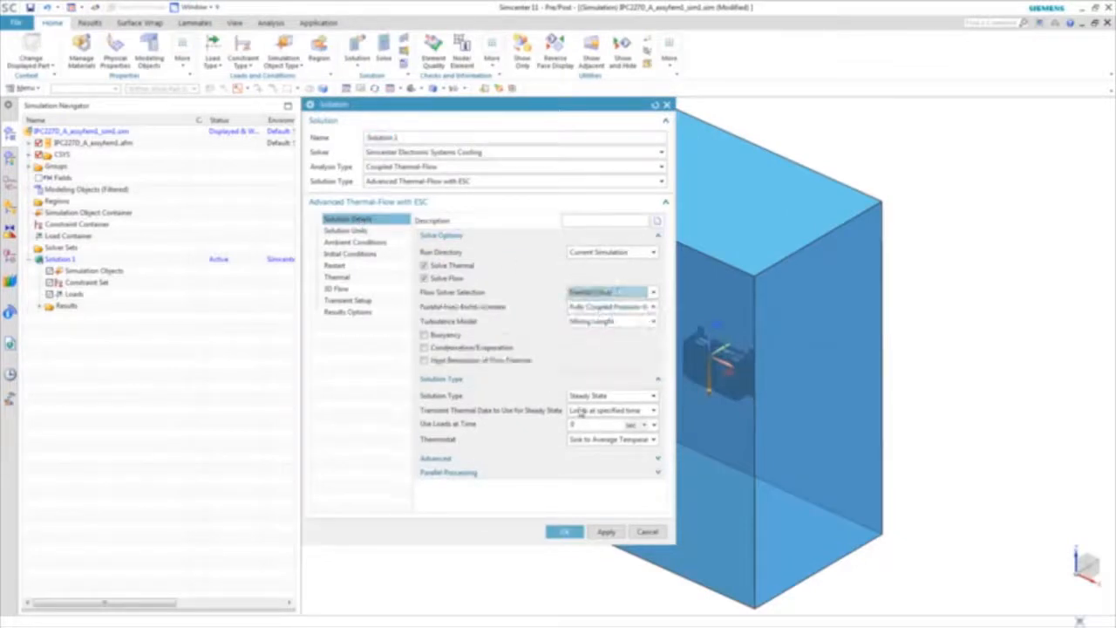
{"action": "left_click", "coordinate": [354, 241]}
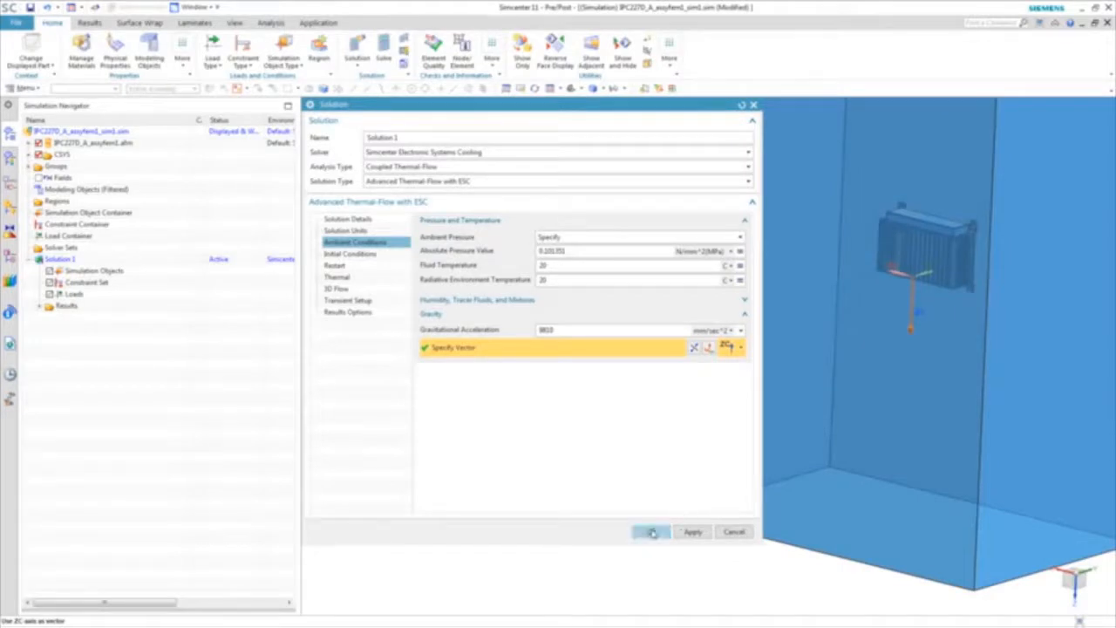
{"action": "left_click", "coordinate": [652, 532]}
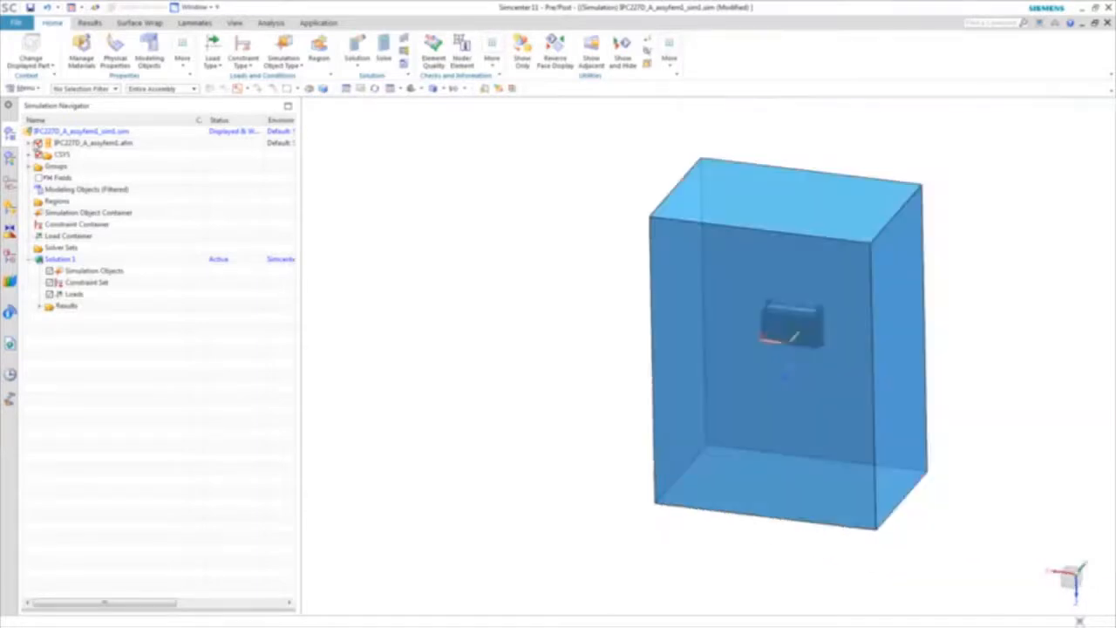
Import all simulation entities from the BD-sample board simulation file
{"action": "right_click", "coordinate": [79, 224]}
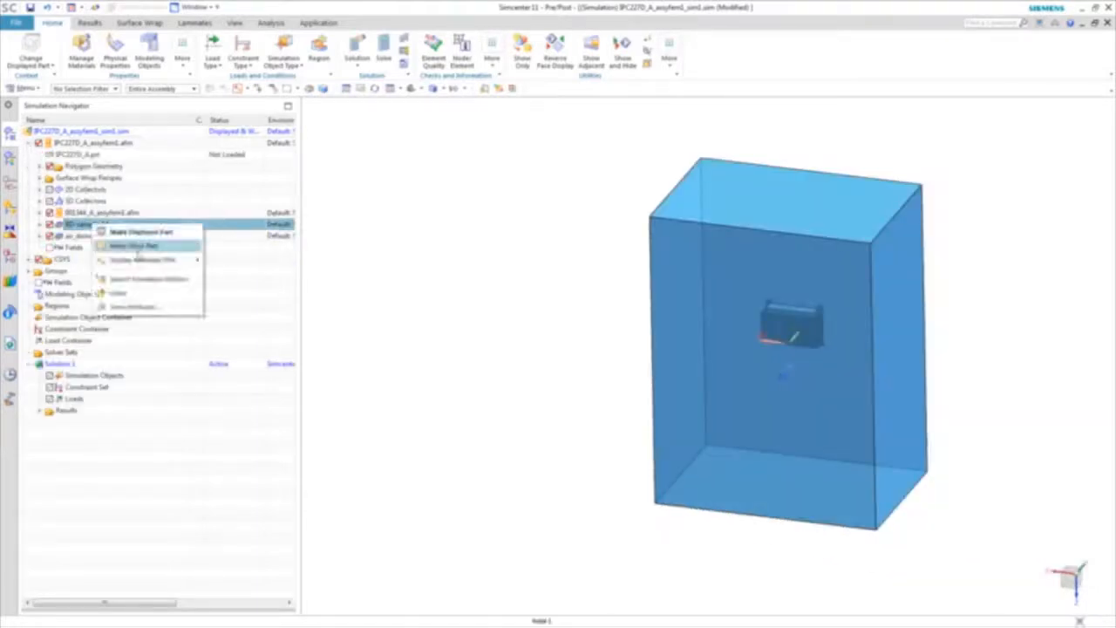
{"action": "left_click", "coordinate": [134, 246]}
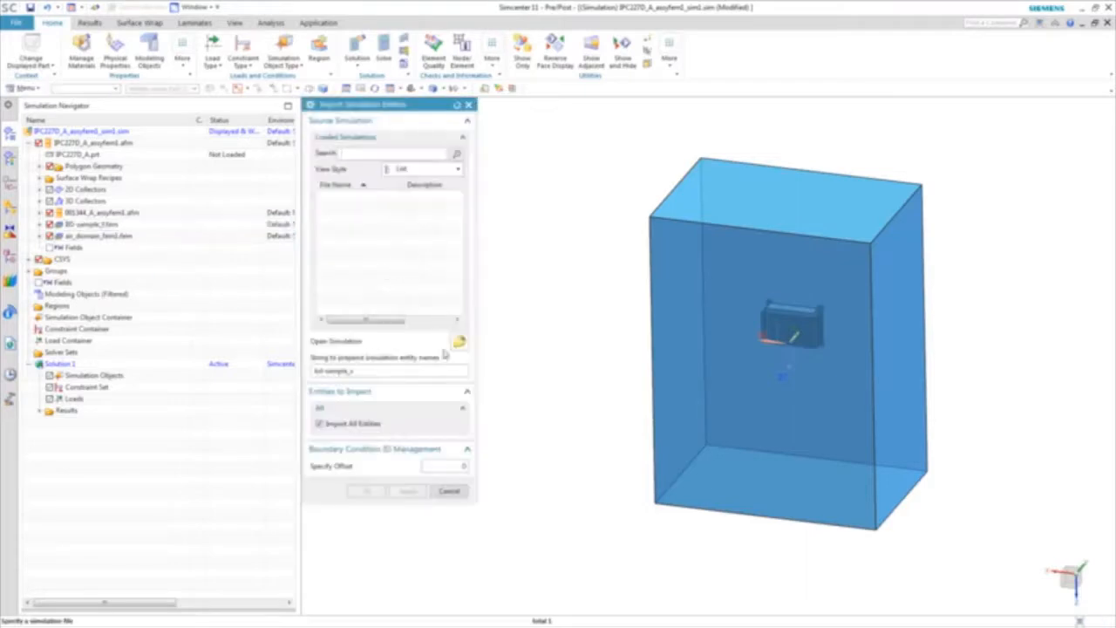
{"action": "left_click", "coordinate": [458, 340]}
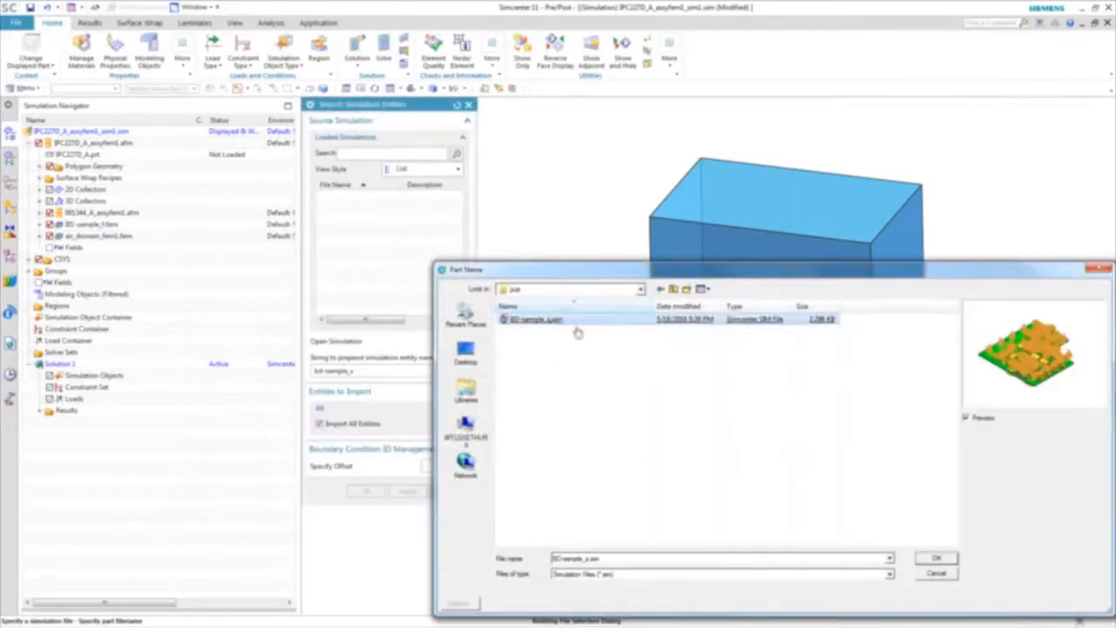
{"action": "left_click", "coordinate": [935, 558]}
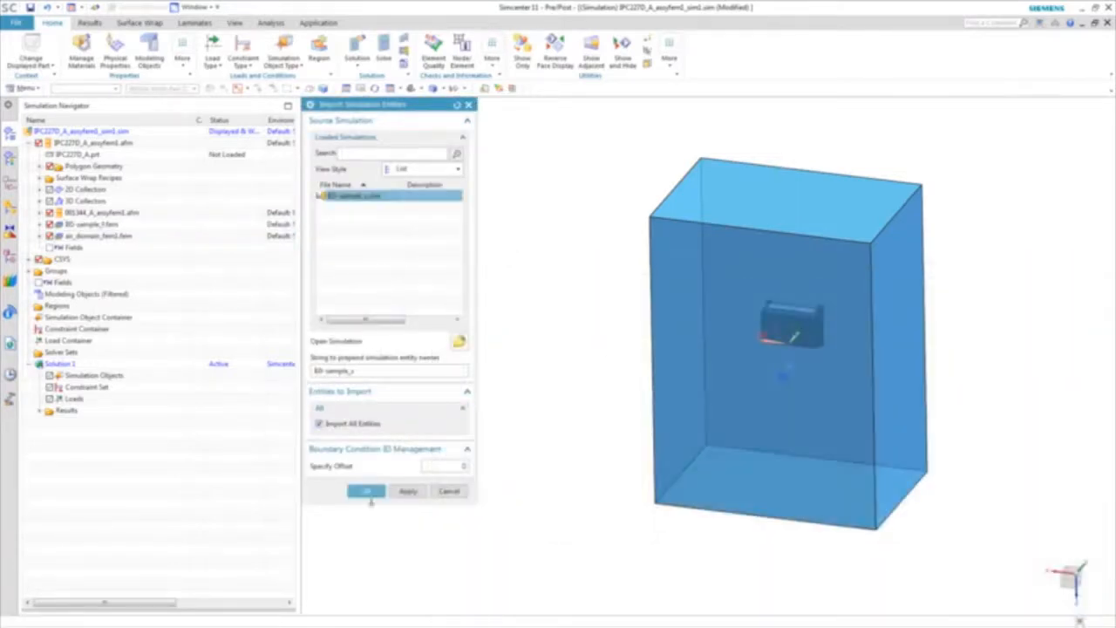
{"action": "left_click", "coordinate": [366, 490]}
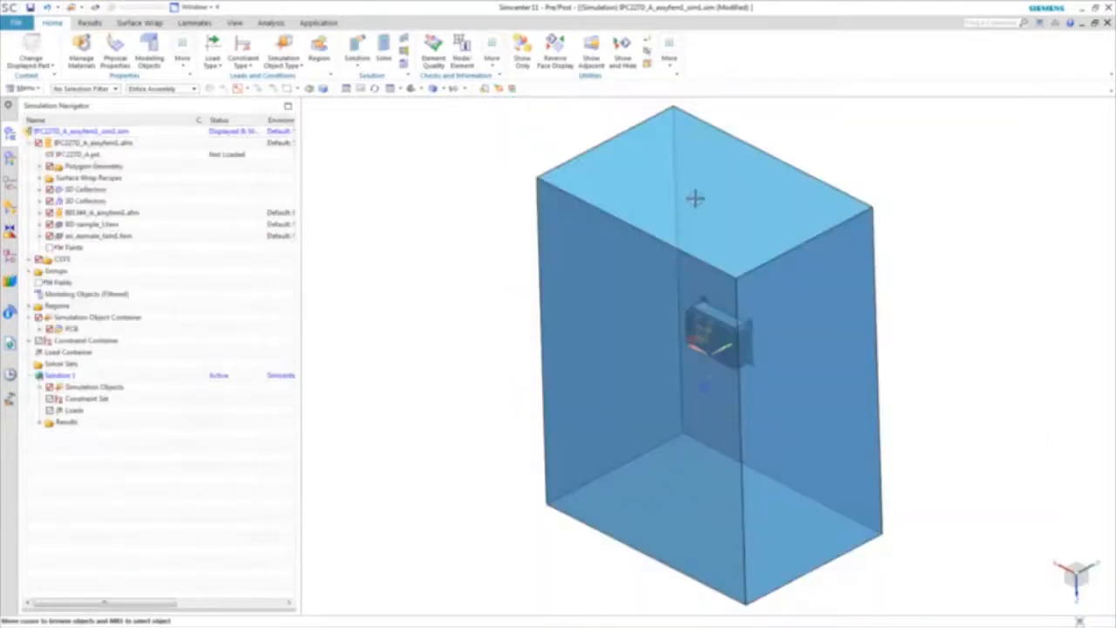
Create a Forced Convection inlet on the top face and an Opening flow boundary condition
{"action": "right_click", "coordinate": [695, 199]}
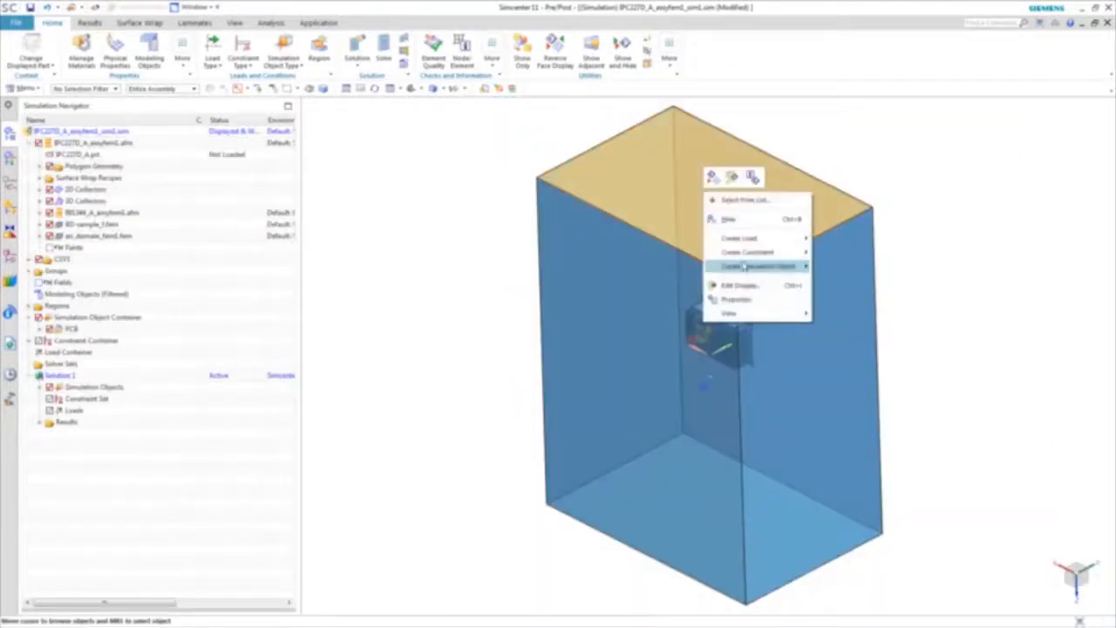
{"action": "left_click", "coordinate": [757, 266]}
{"action": "type", "text": "Forced Convection"}
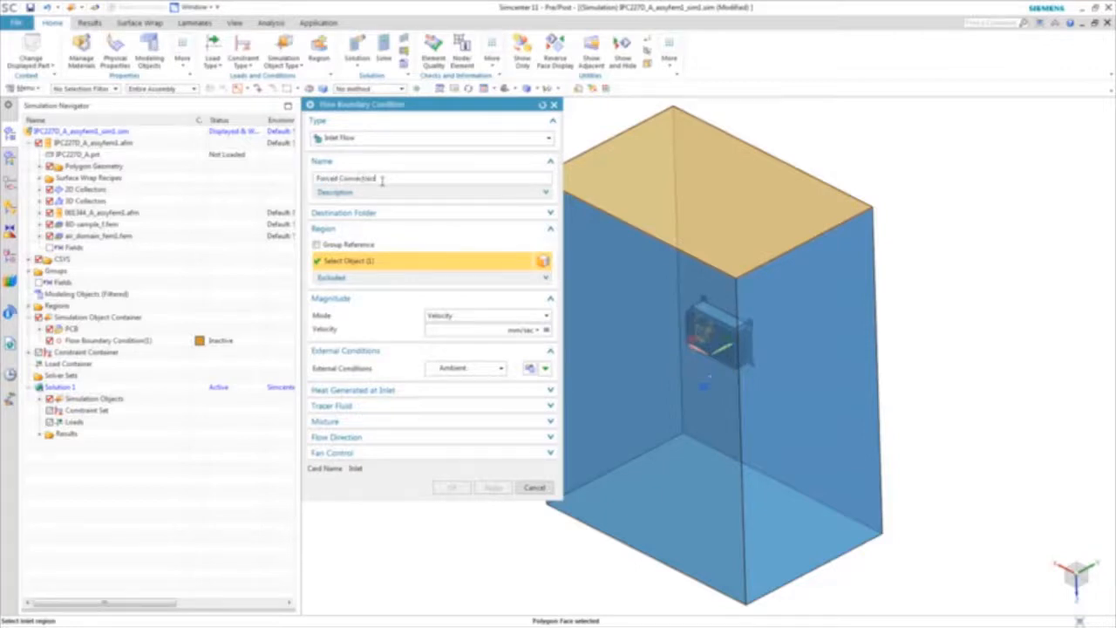
{"action": "left_click", "coordinate": [546, 330]}
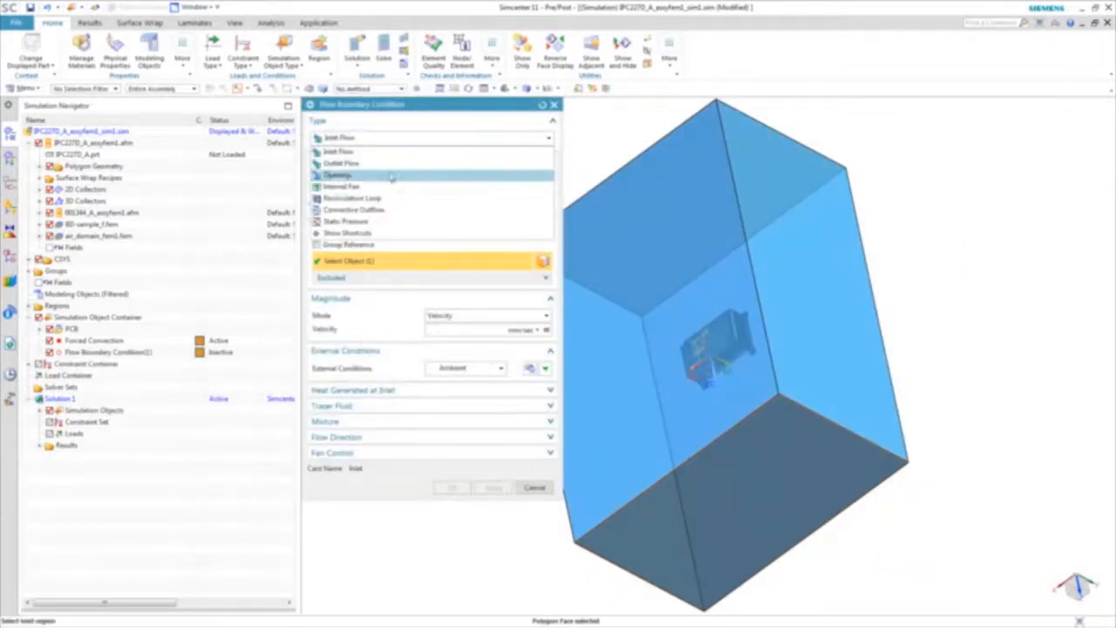
{"action": "left_click", "coordinate": [339, 175]}
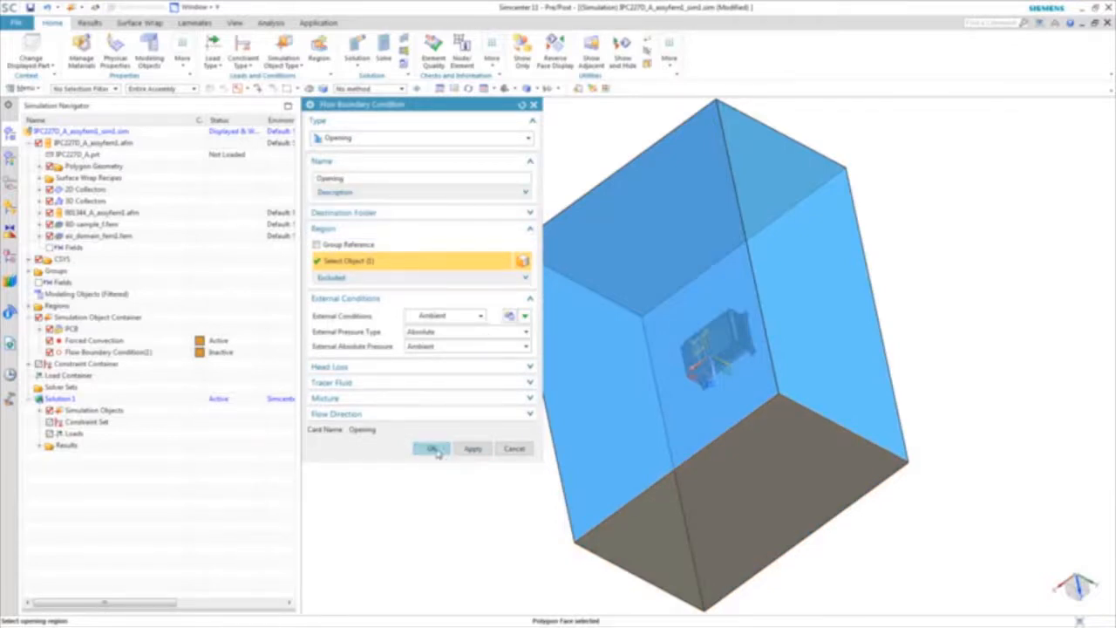
{"action": "left_click", "coordinate": [431, 449]}
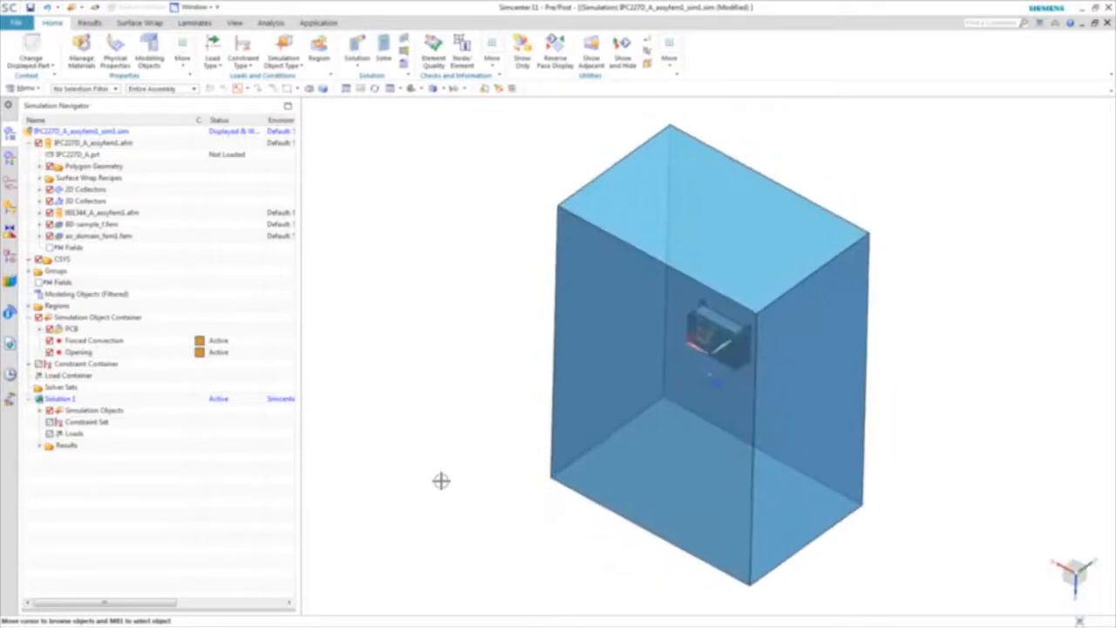
Create an advanced thermal coupling from Nanobox External Flow Surfaces to Nanobox External Surfaces
{"action": "left_click", "coordinate": [283, 48]}
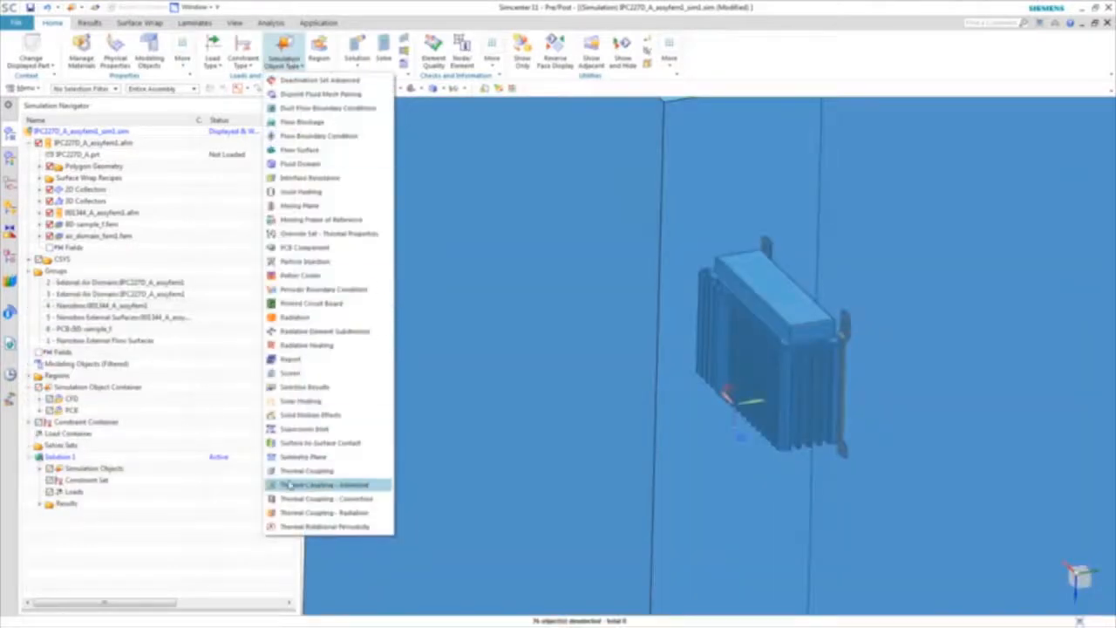
{"action": "left_click", "coordinate": [324, 484]}
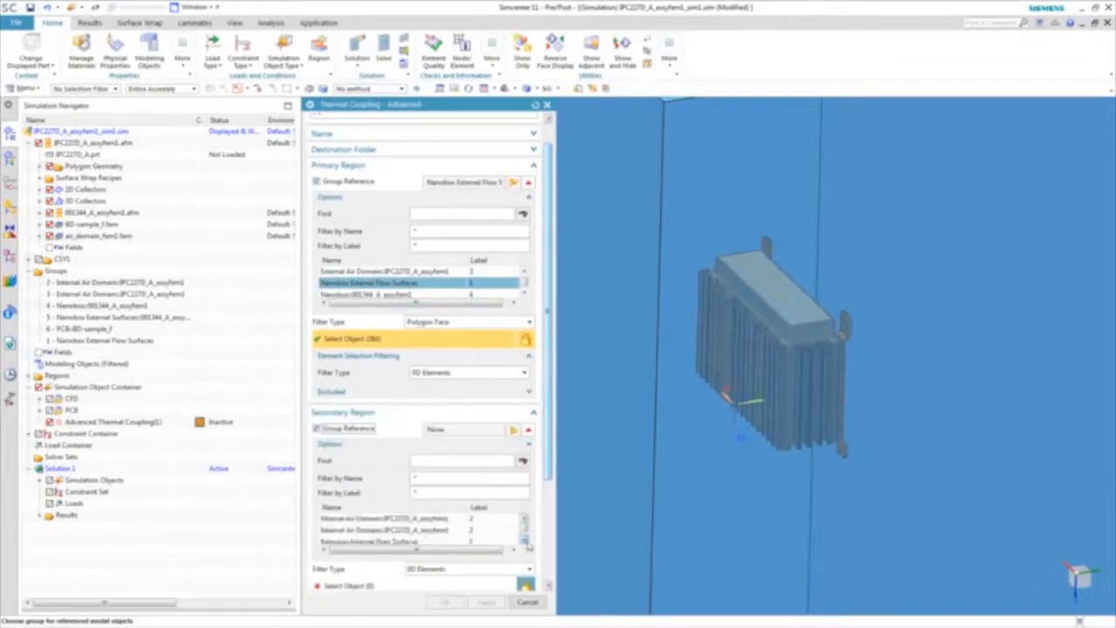
{"action": "left_click", "coordinate": [392, 531]}
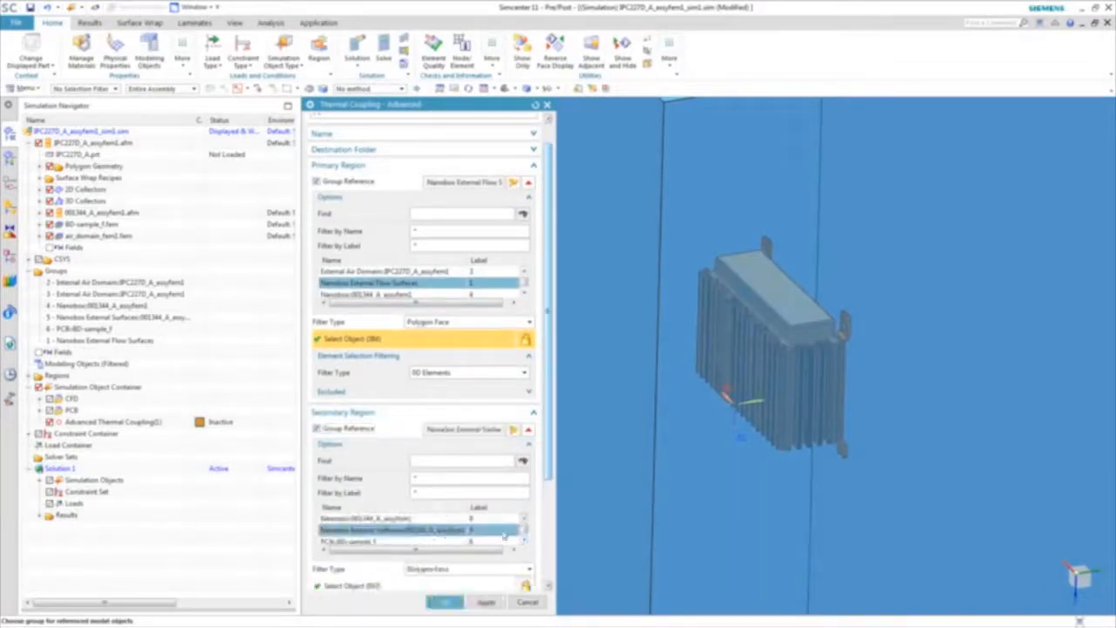
{"action": "scroll", "scroll_direction": "down", "scroll_amount": 3}
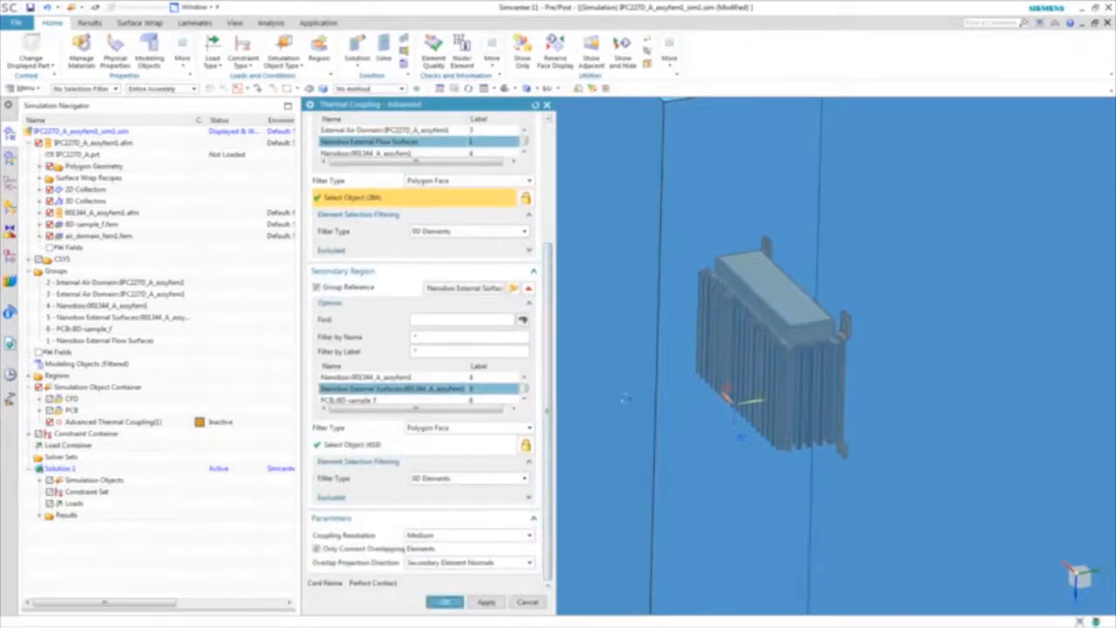
{"action": "left_click", "coordinate": [444, 602]}
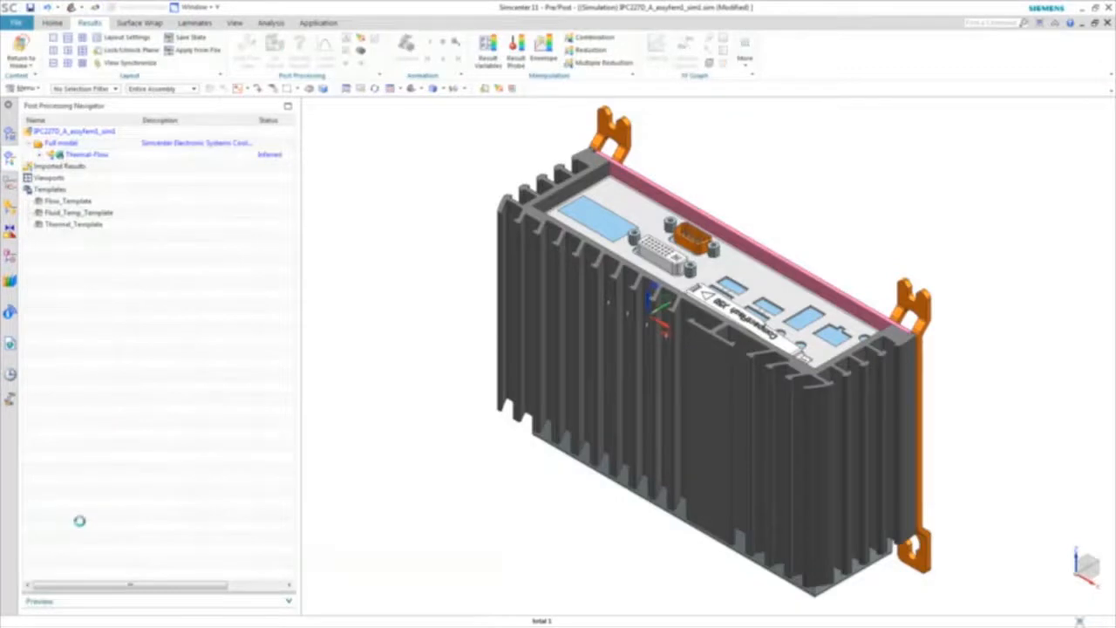
{"action": "mouse_move", "coordinate": [81, 456]}
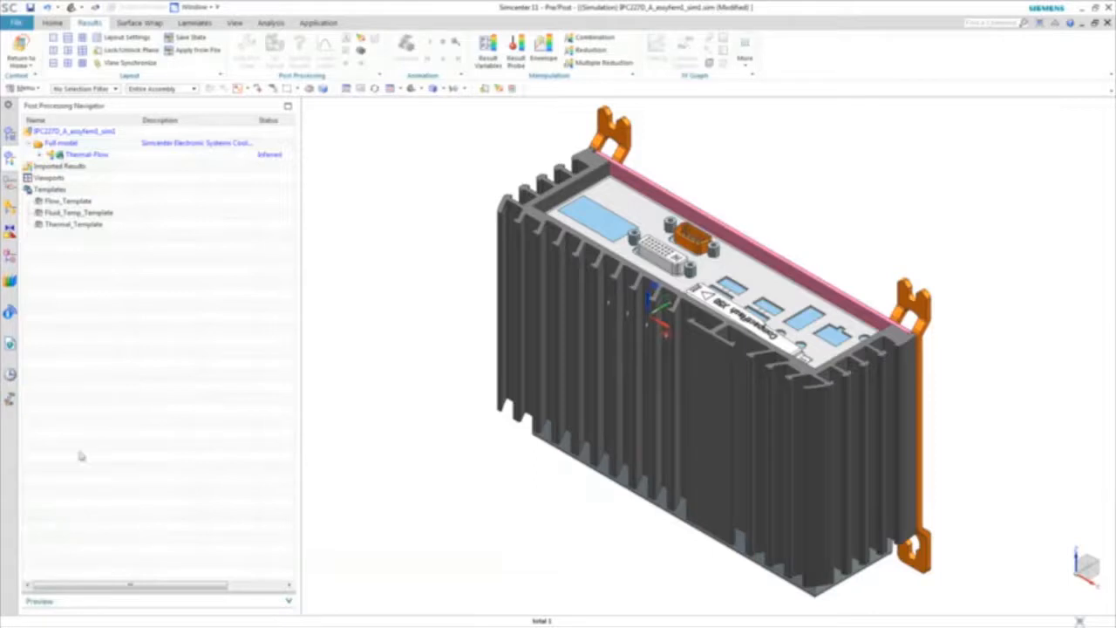
Load the Thermal-Flow results and apply Fluid_Temp_Template for a temperature-and-streamline plot
{"action": "left_click", "coordinate": [49, 154]}
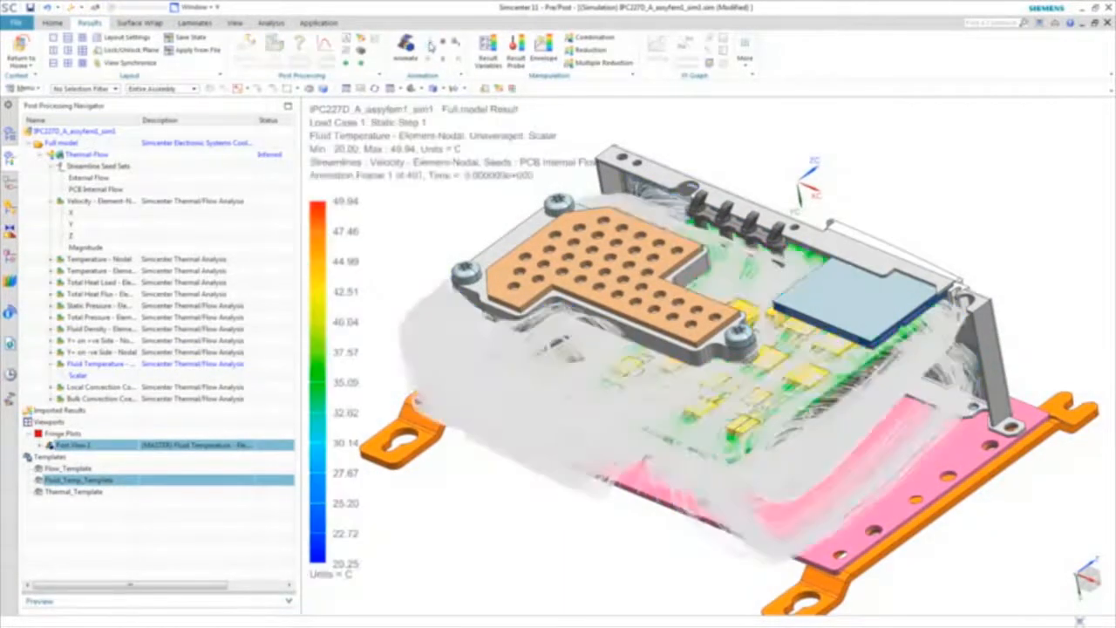
{"action": "left_click", "coordinate": [405, 44]}
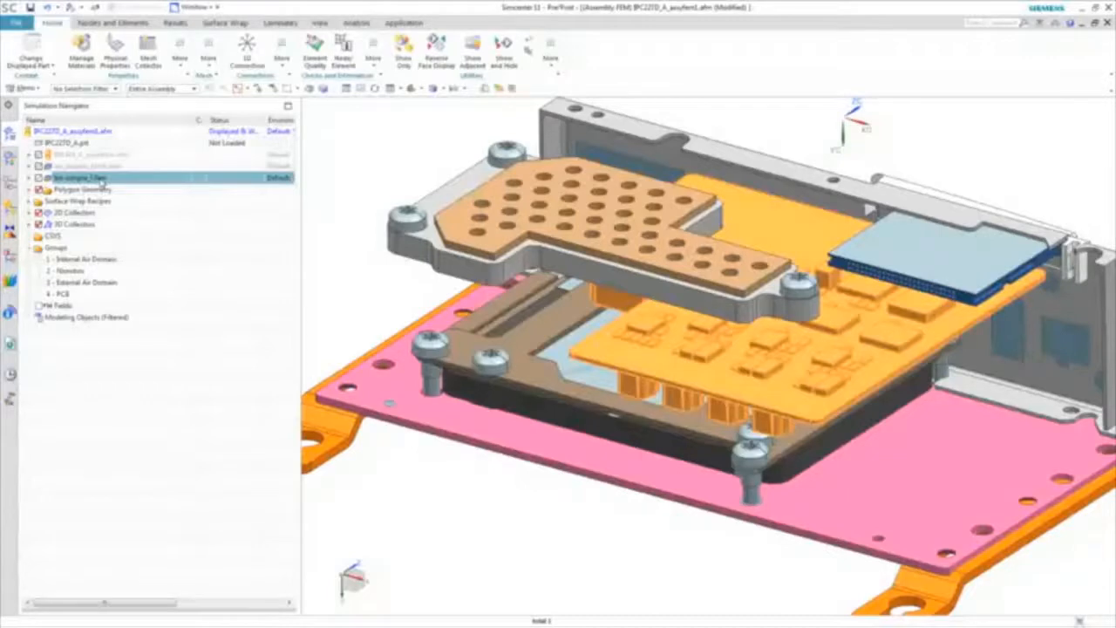
Replace the 8D-sample_f.fem component with board_replacement_f.fem
{"action": "right_click", "coordinate": [78, 177]}
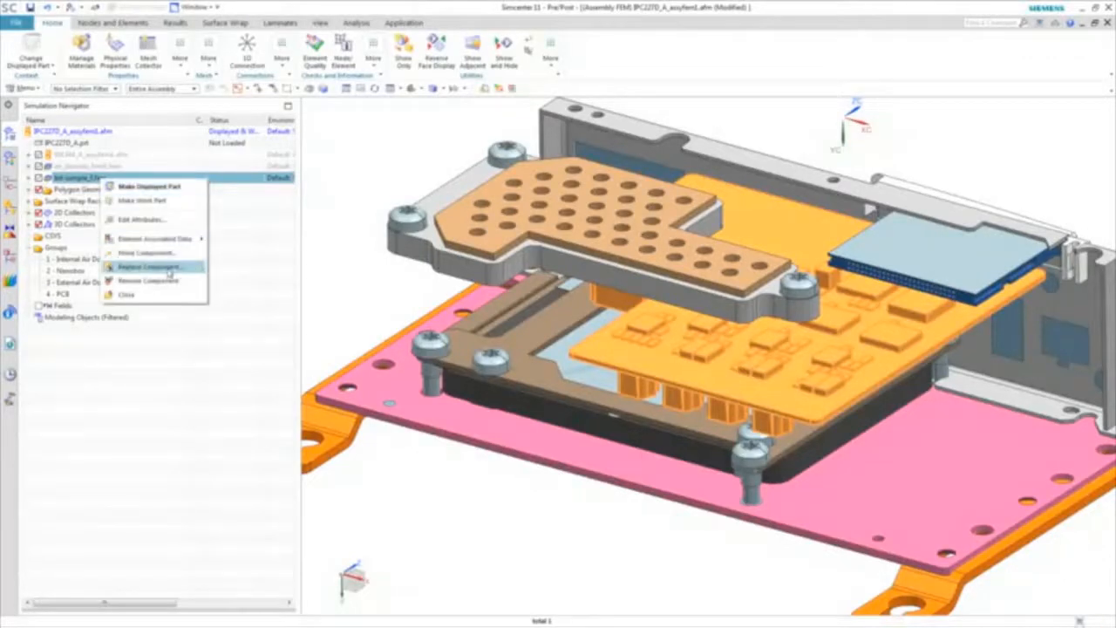
{"action": "left_click", "coordinate": [148, 267]}
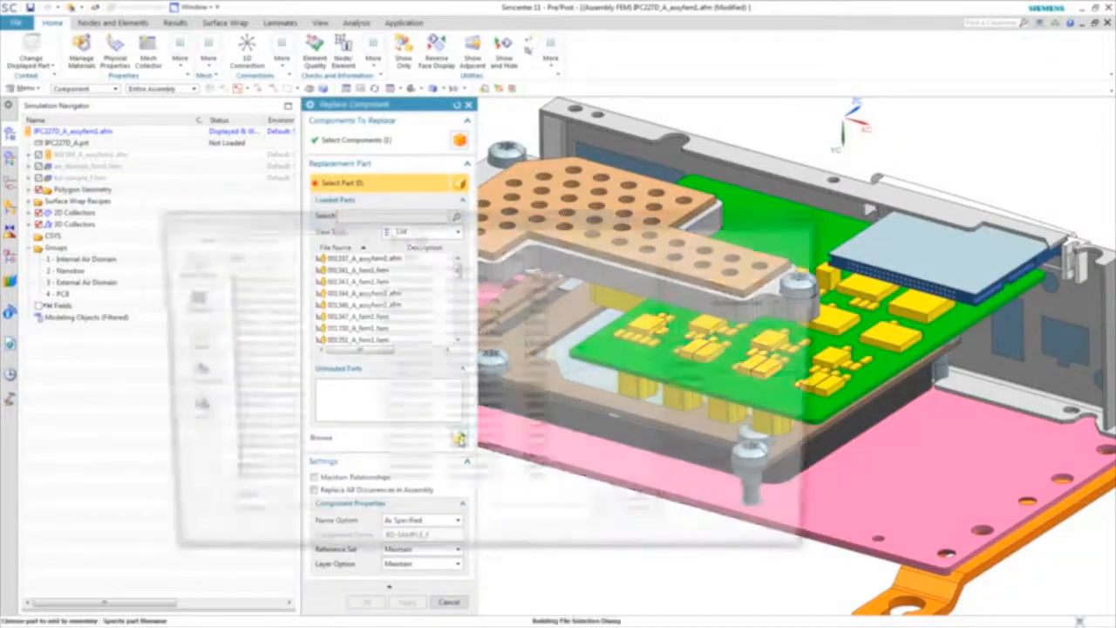
{"action": "left_click", "coordinate": [459, 438]}
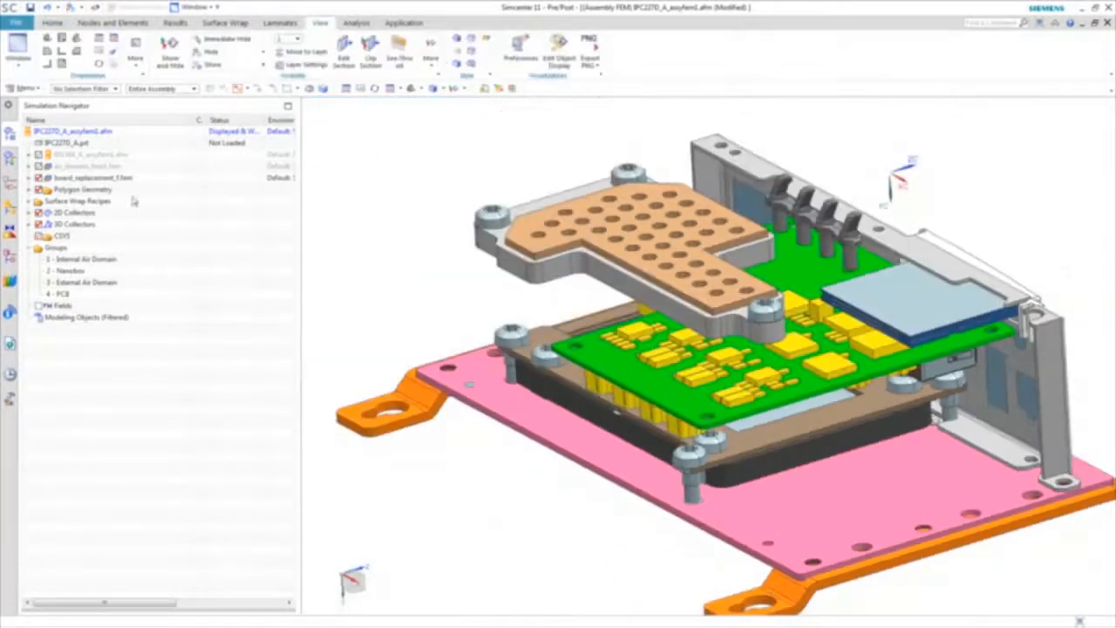
Add Local Resolution and Contact Prevention constraints to the Internal air domain wrap recipe
{"action": "left_click", "coordinate": [29, 189]}
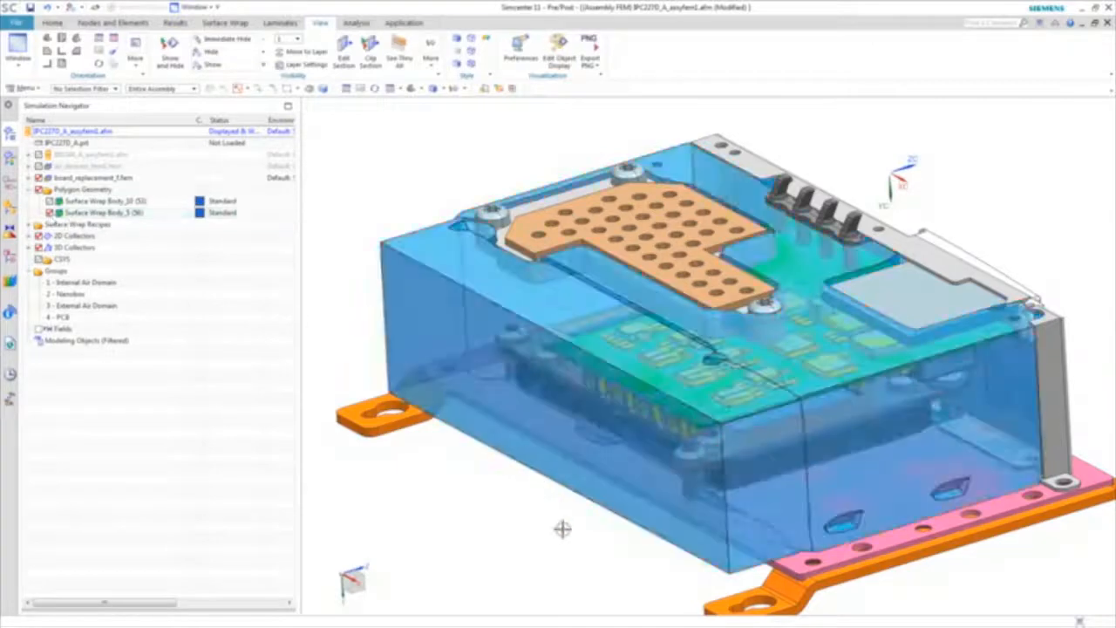
{"action": "scroll", "scroll_direction": "up", "scroll_amount": 3}
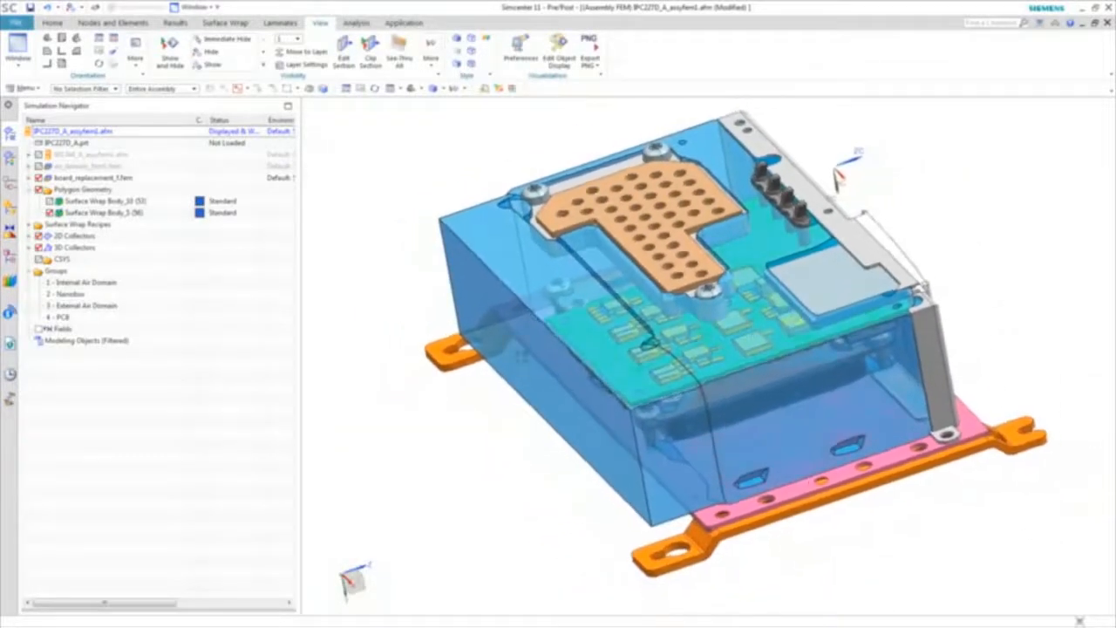
{"action": "left_click", "coordinate": [224, 22]}
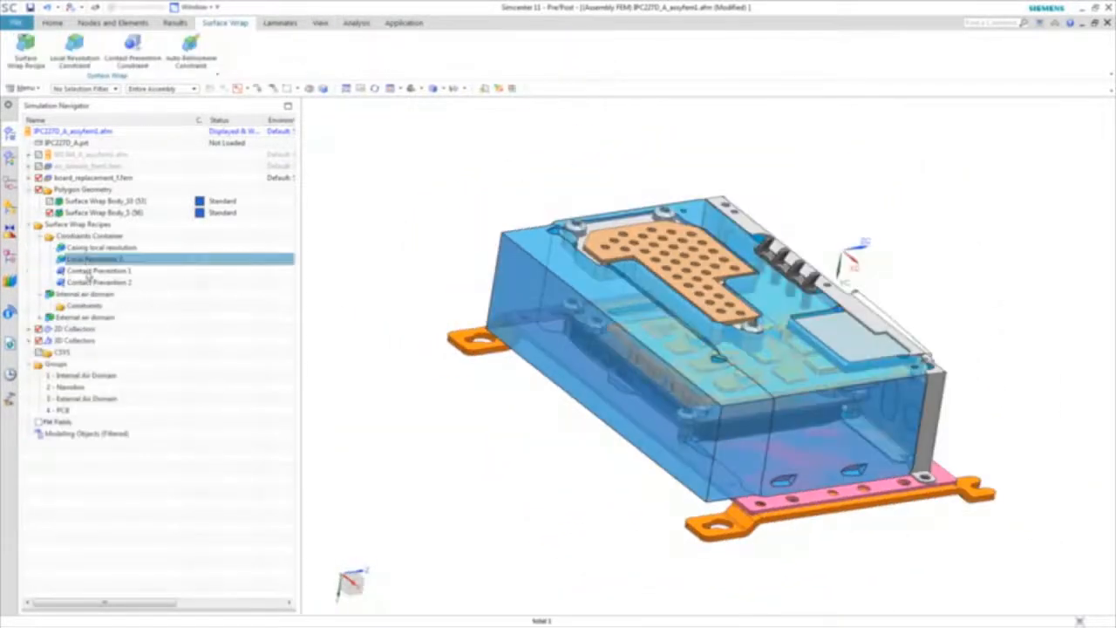
{"action": "left_click", "coordinate": [231, 44]}
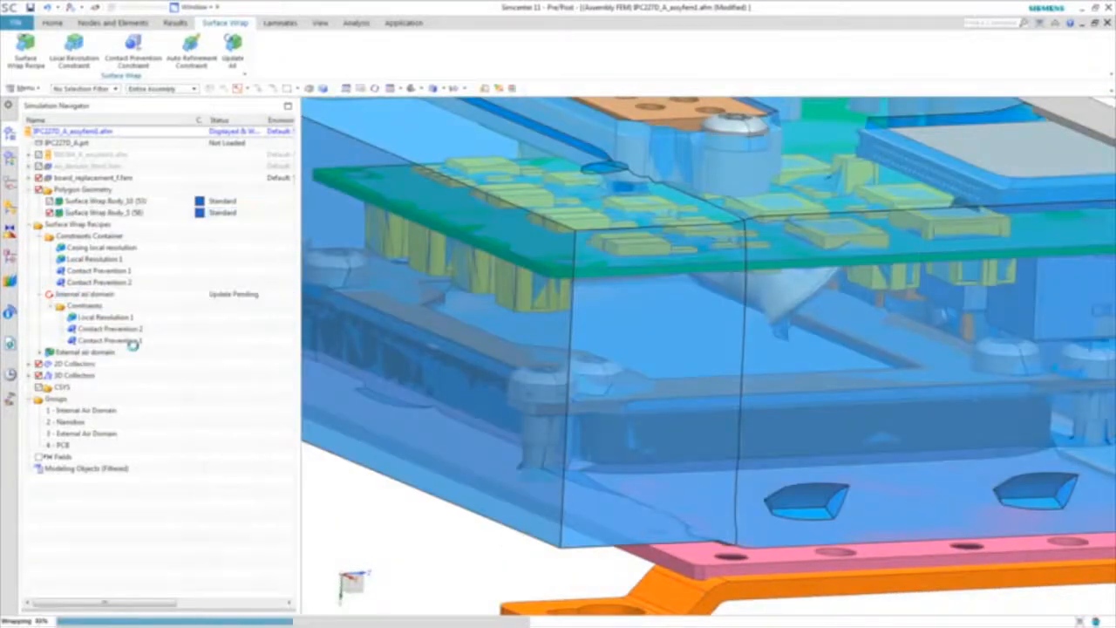
Import all simulation entities from board_replacement_f.fem into the simulation
{"action": "right_click", "coordinate": [78, 235]}
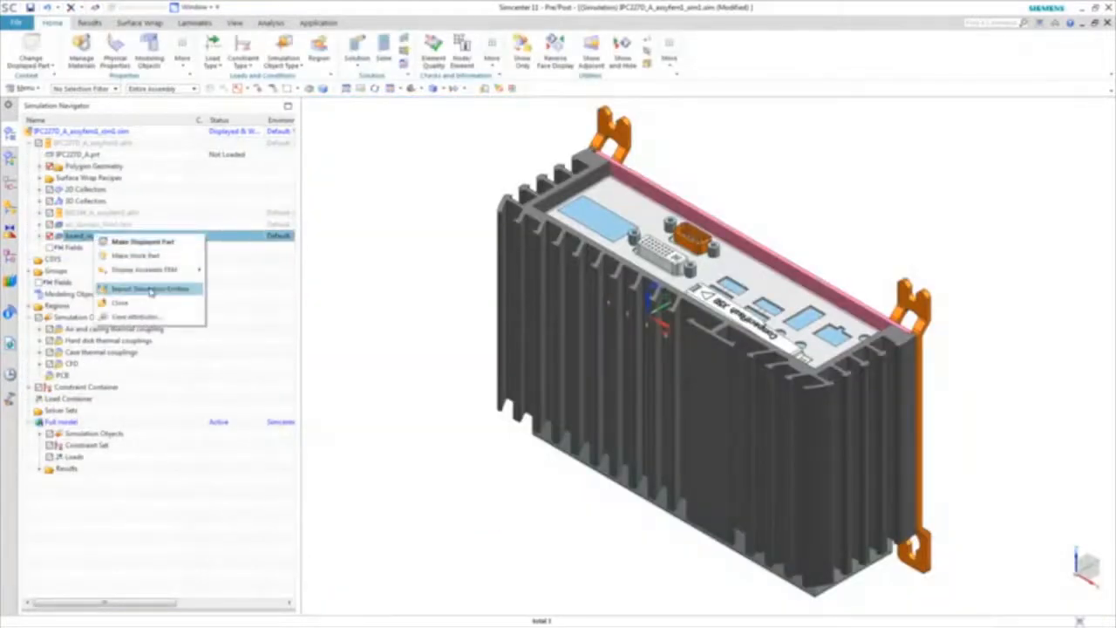
{"action": "left_click", "coordinate": [148, 288]}
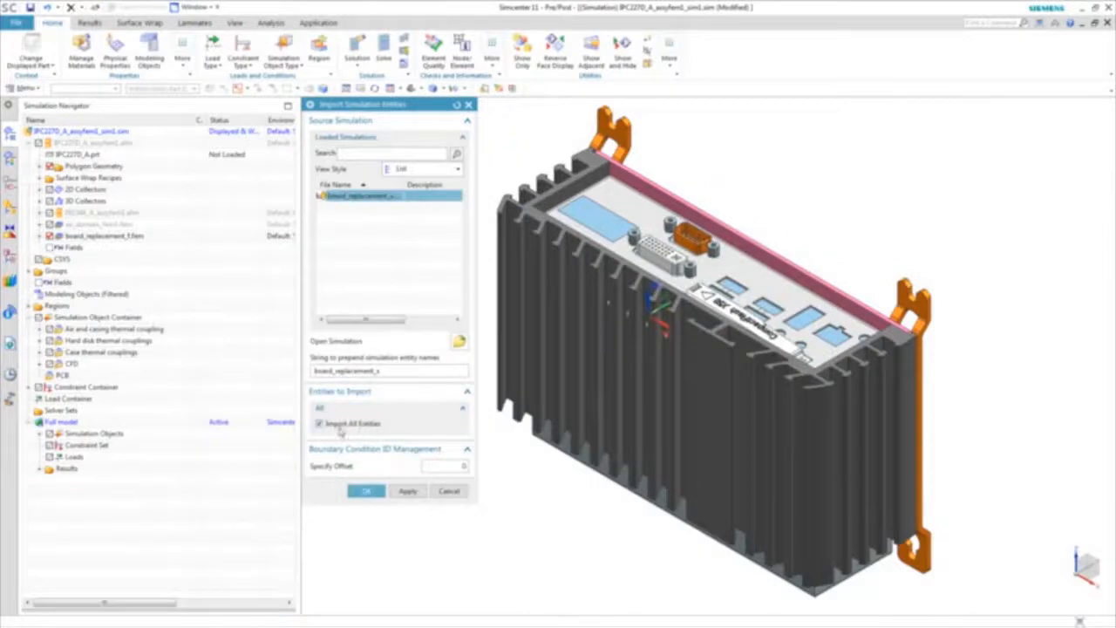
{"action": "left_click", "coordinate": [365, 491]}
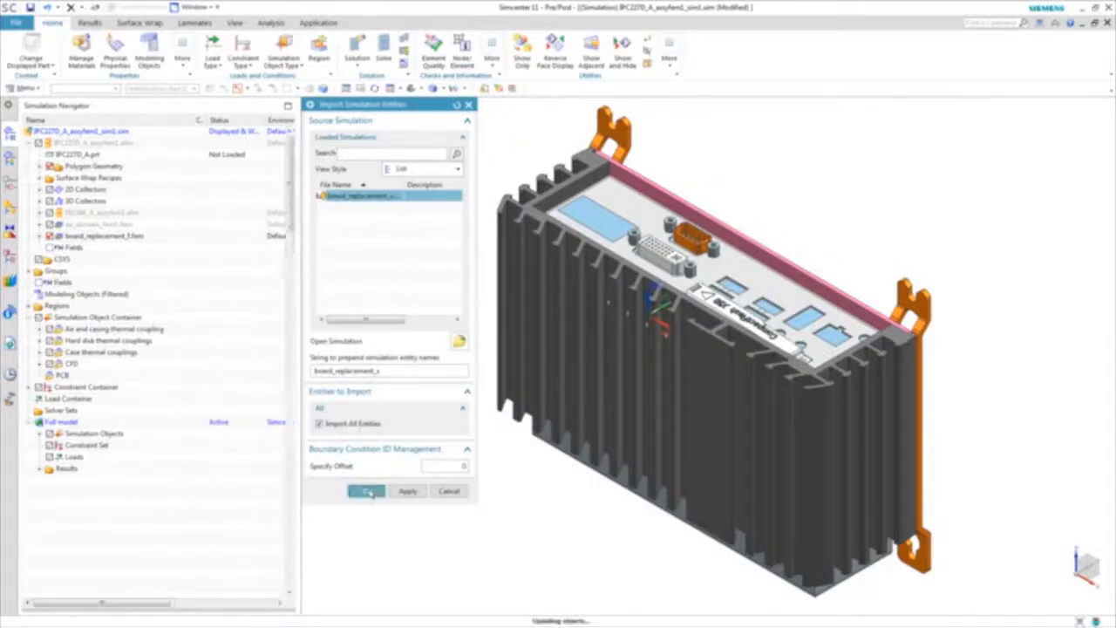
{"action": "left_click", "coordinate": [366, 491]}
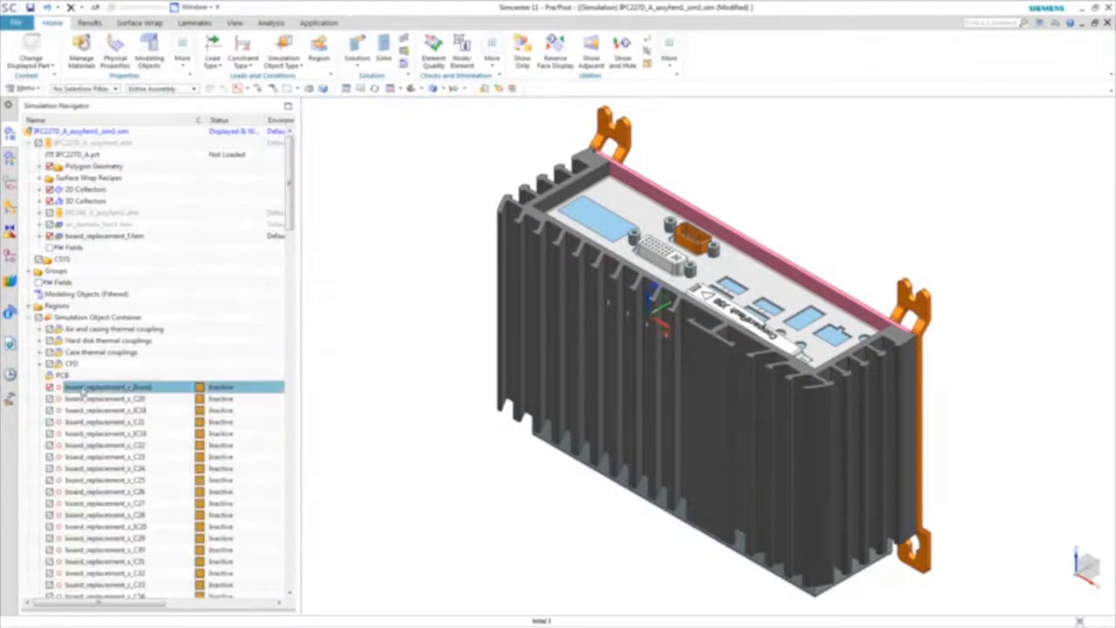
{"action": "scroll", "scroll_direction": "down", "scroll_amount": 3}
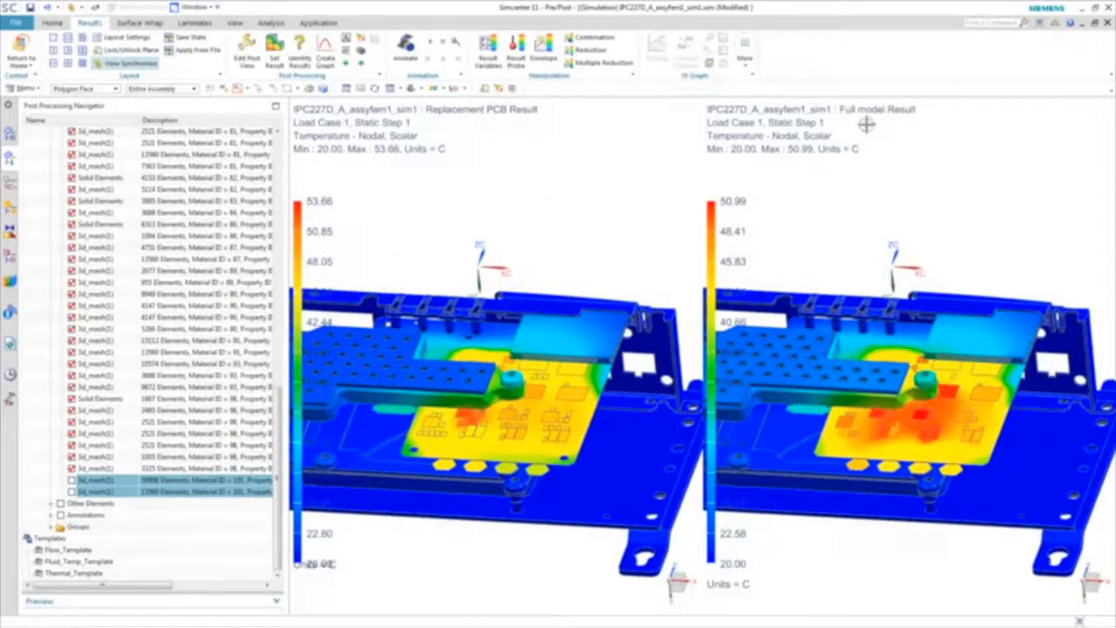
{"action": "mouse_move", "coordinate": [418, 161]}
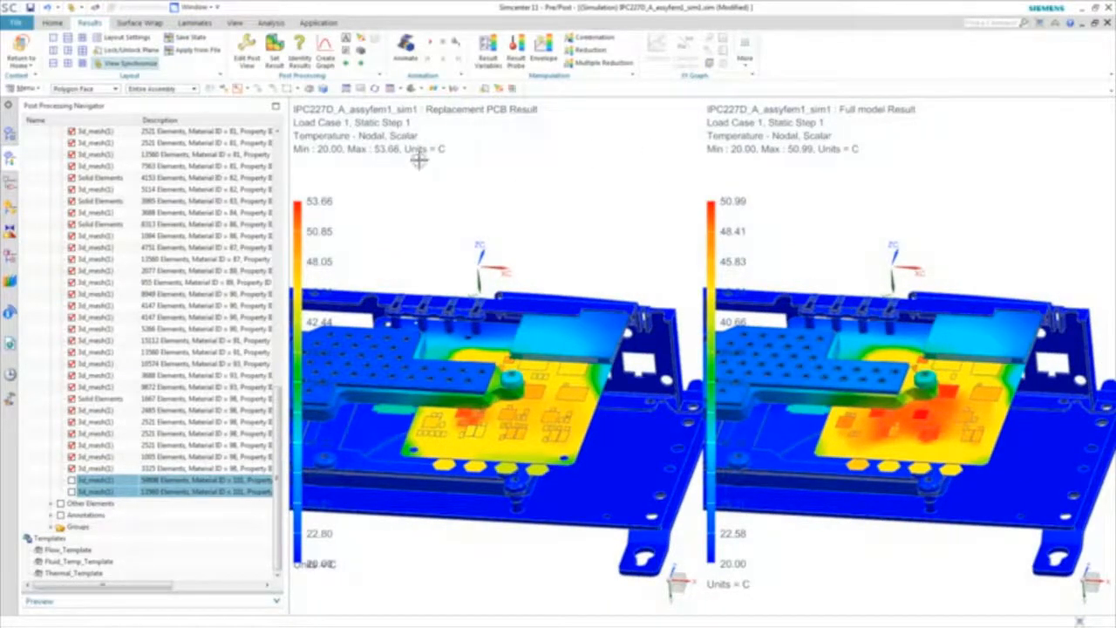